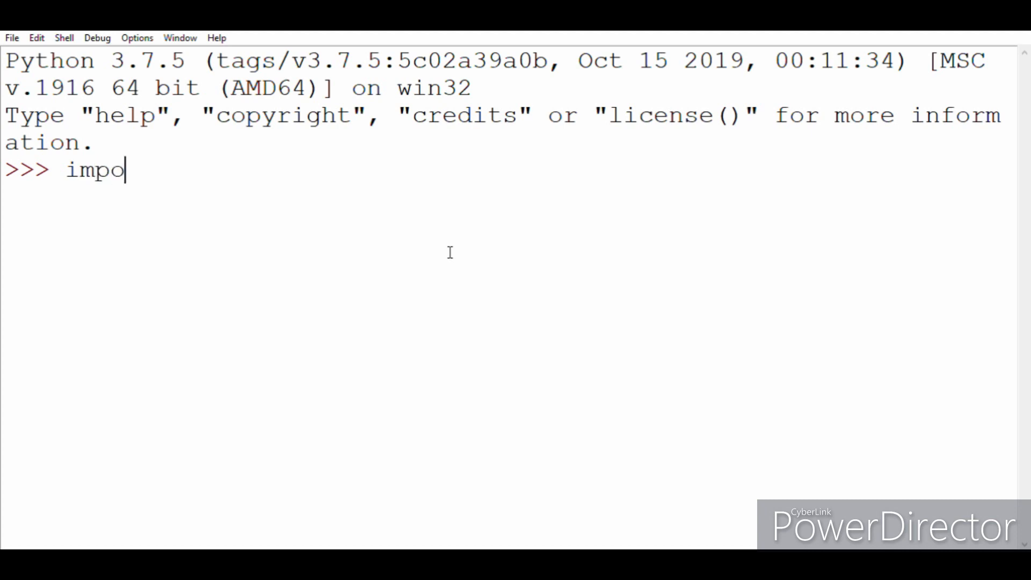
Step: Import sklearn, then import datasets from sklearn
text(rt sklearn)
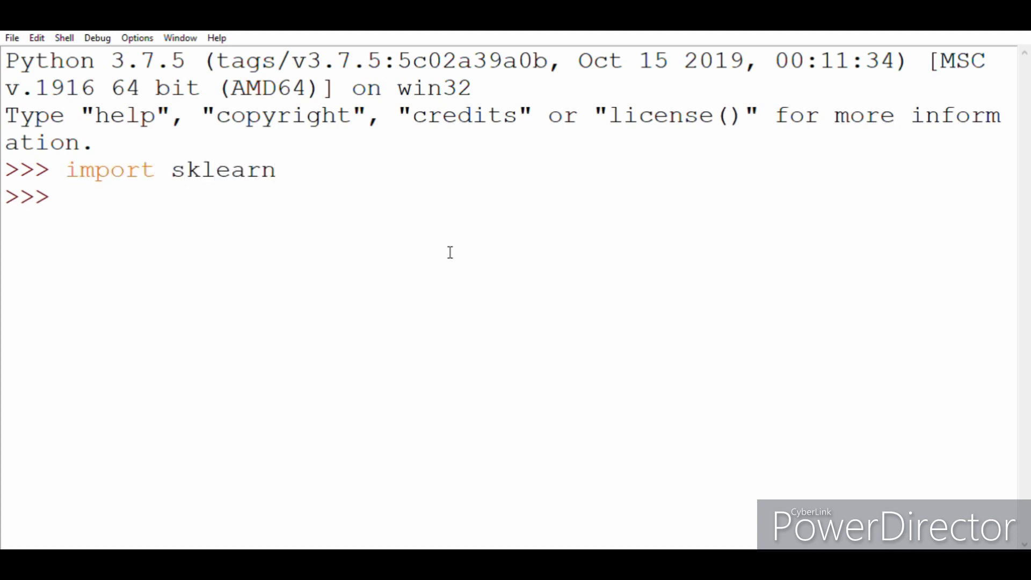
text(from)
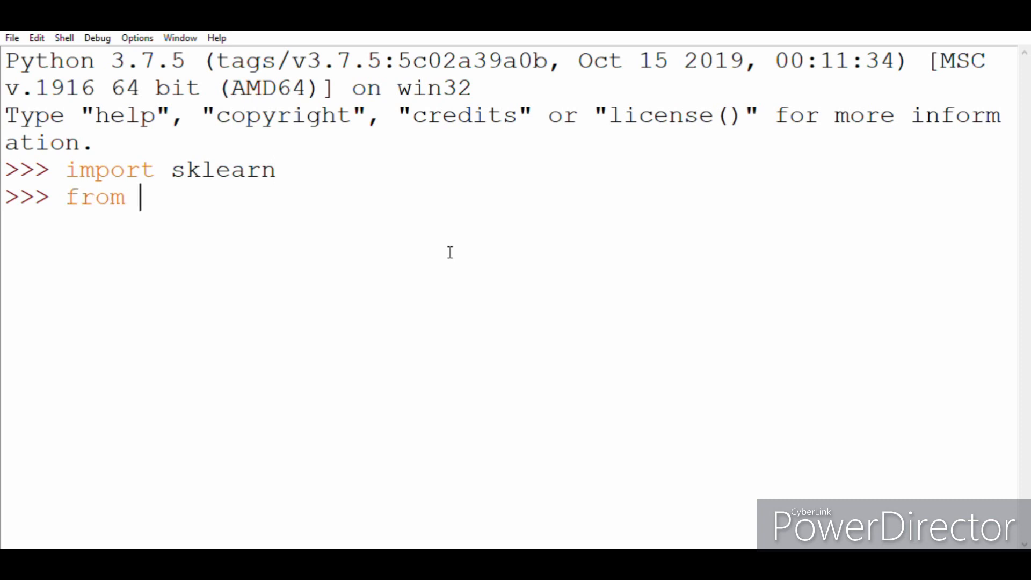
text(sklearn)
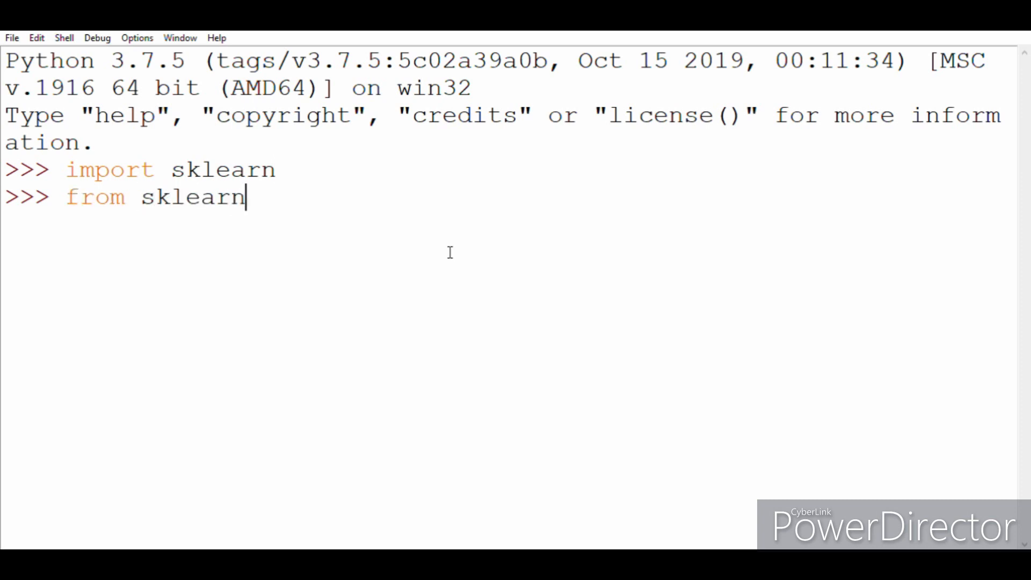
text(import da)
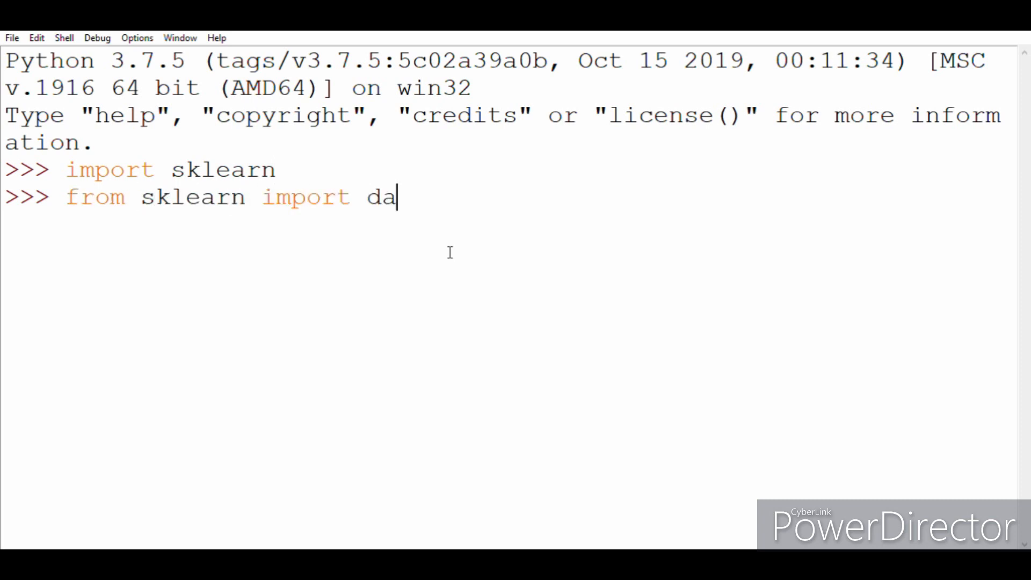
text(tasets)
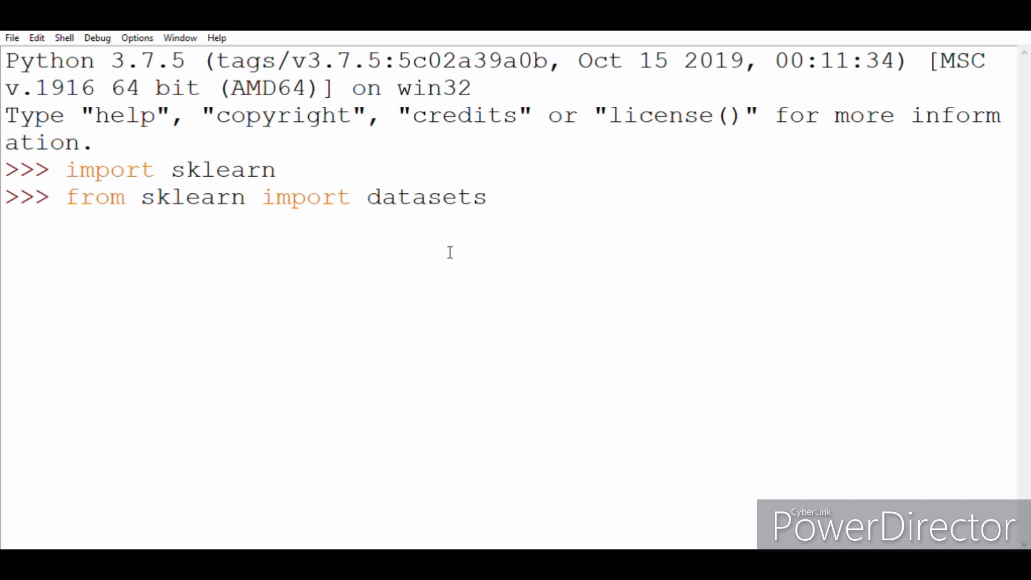
key(Return)
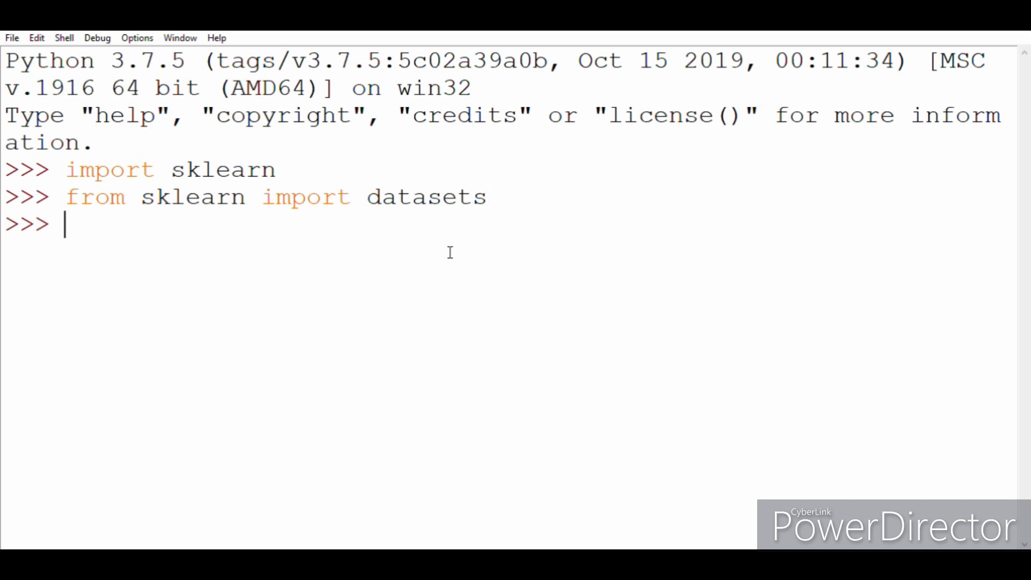
Step: List the contents of the datasets module with dir(datasets)
text(dir)
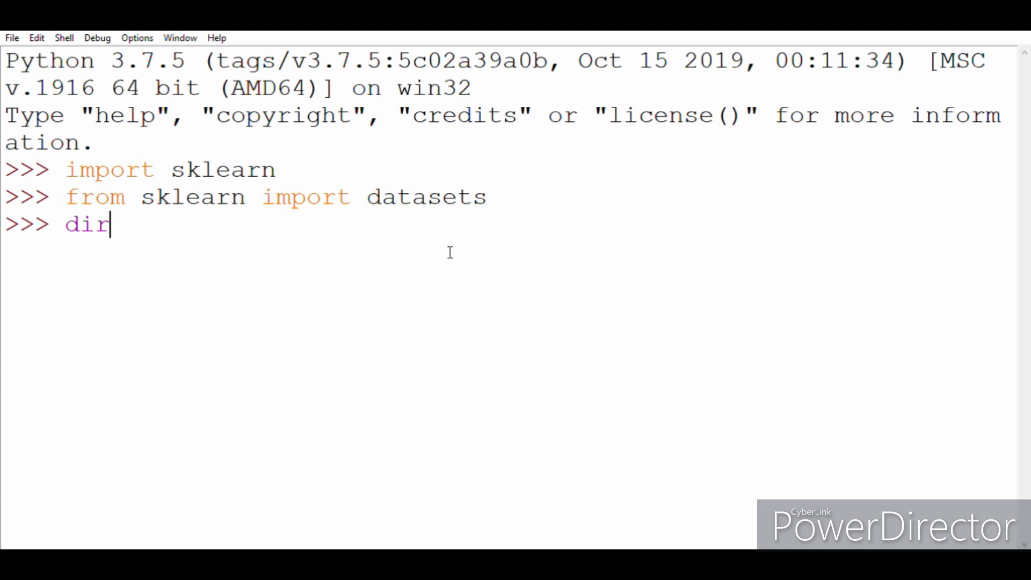
text((datasets)
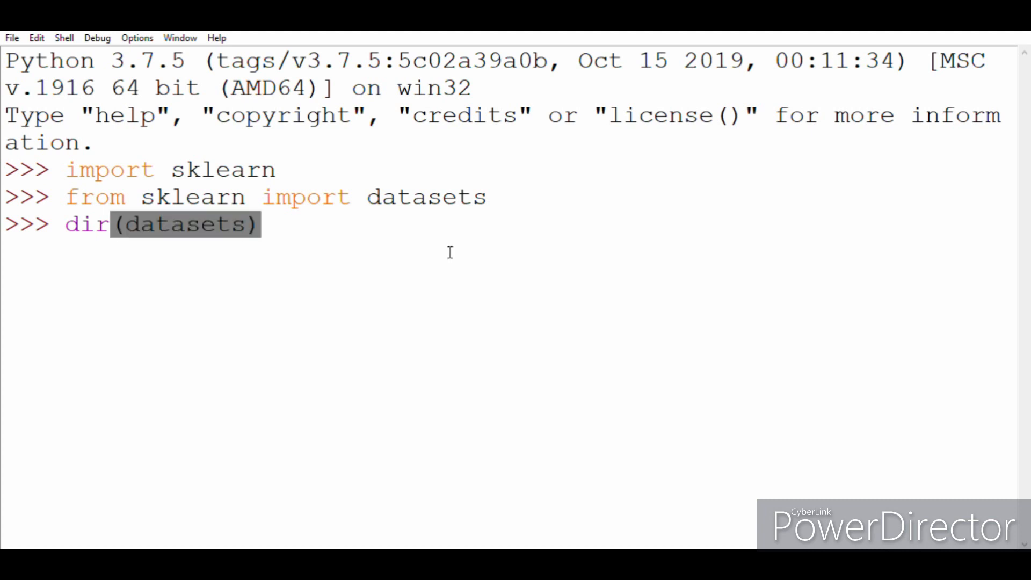
key(Return)
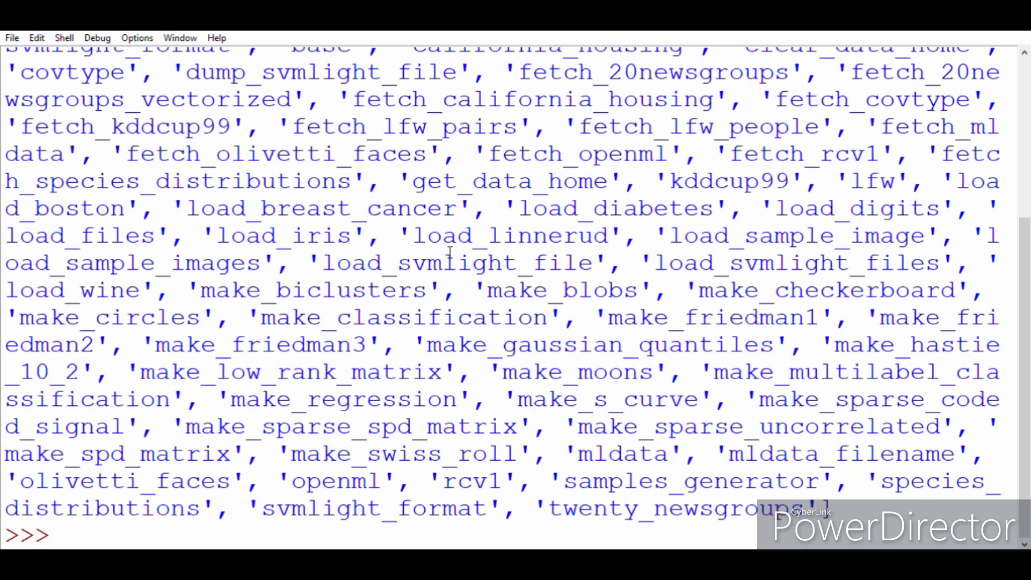
Step: Assign iris = datasets.load_iris() at the shell prompt
text(iris)
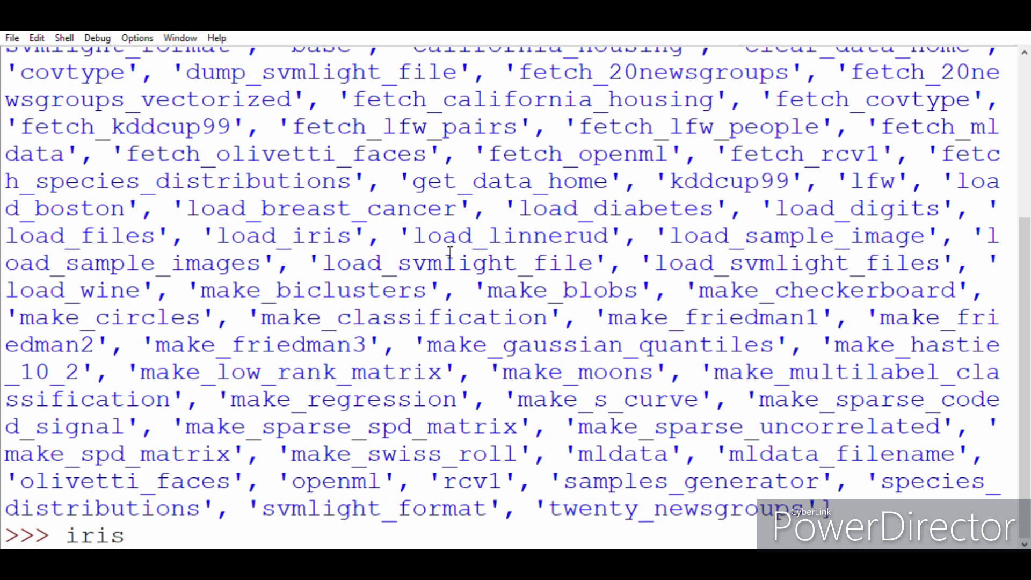
text(=da)
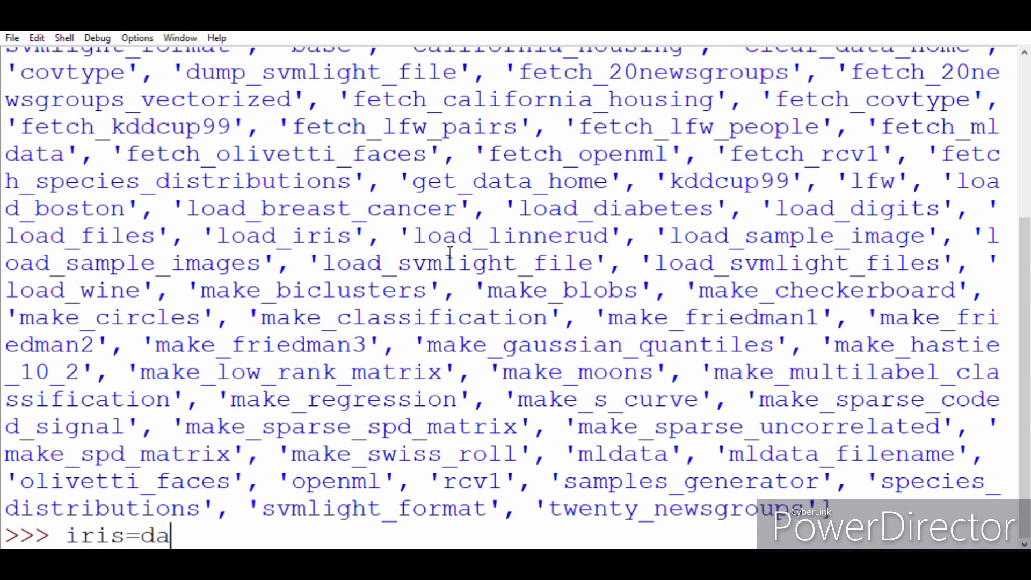
text(tasets)
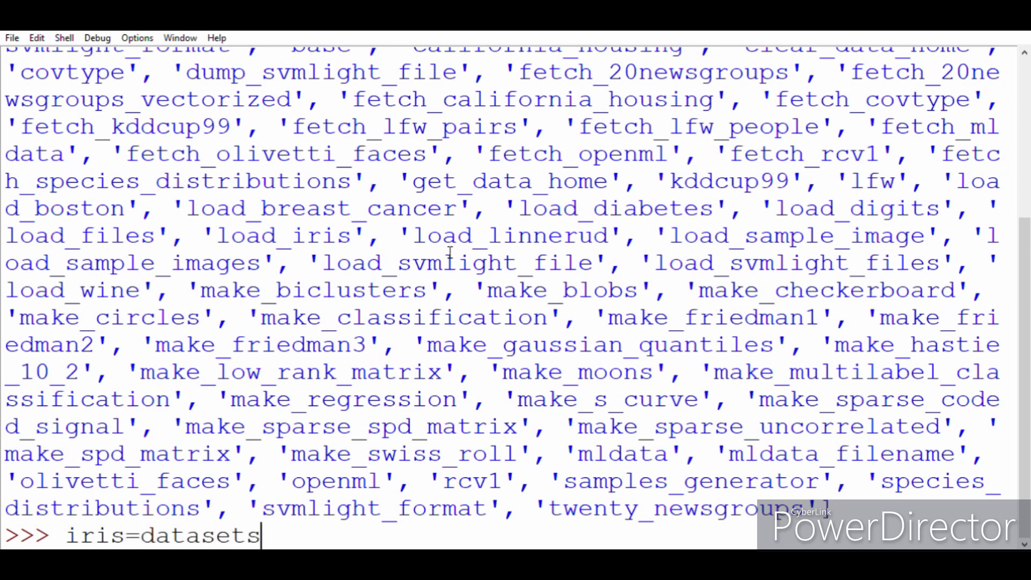
text(.load)
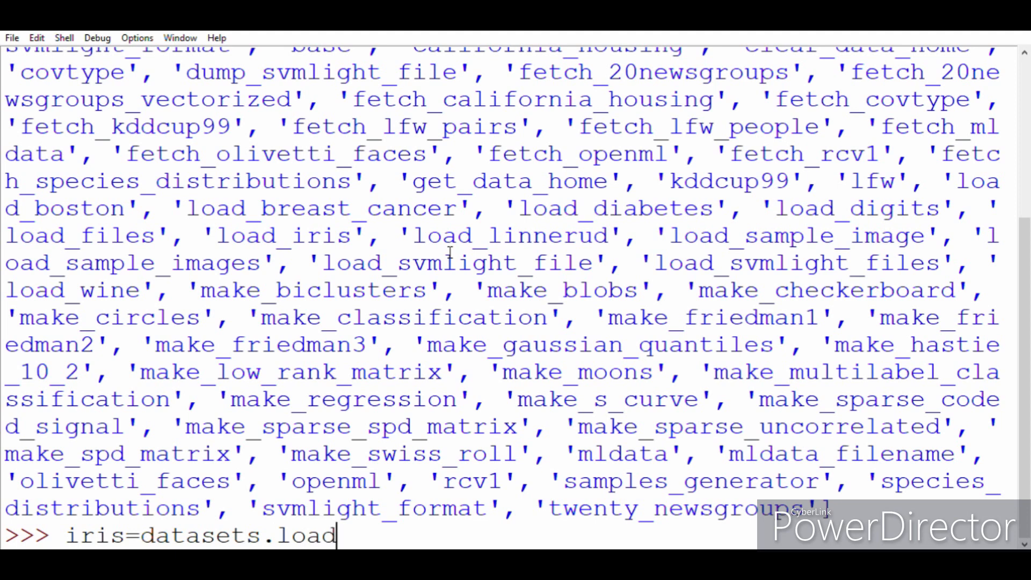
text(_iri)
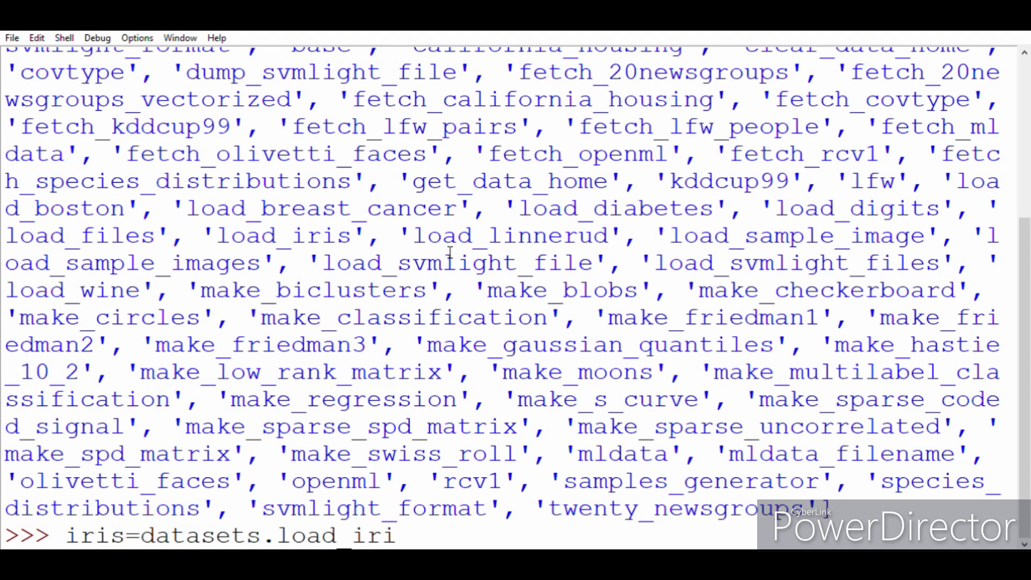
text(s())
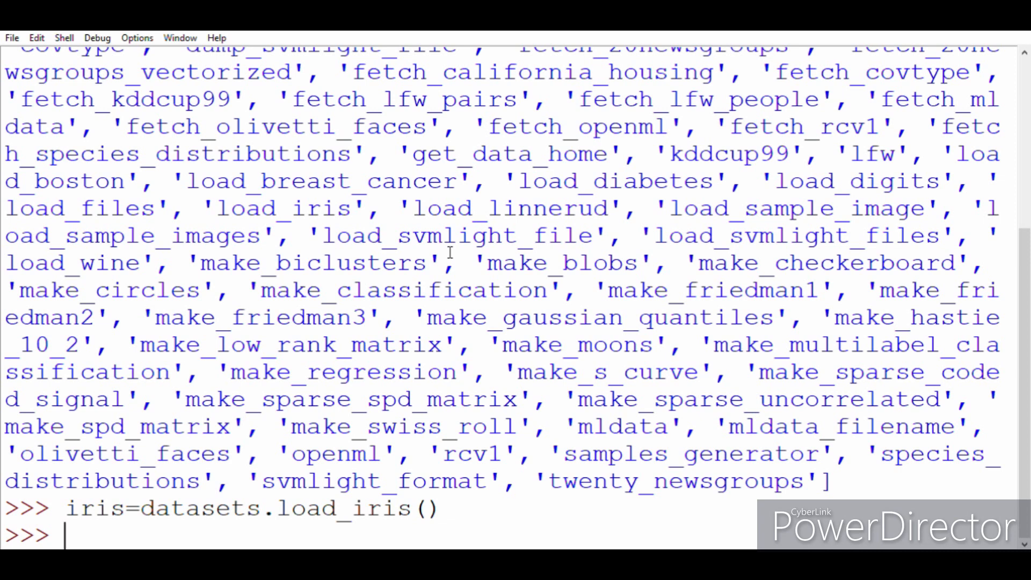
text(iri)
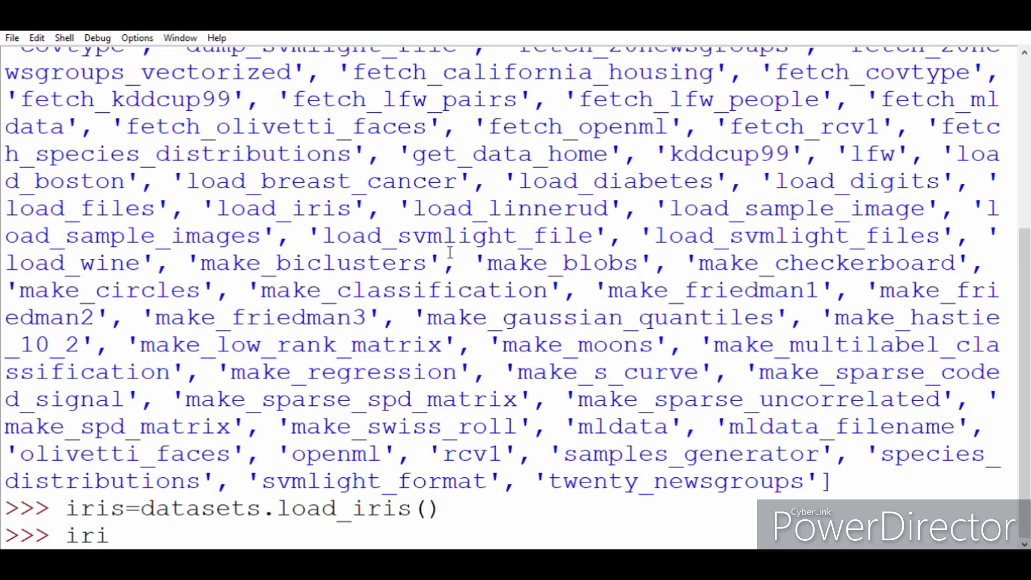
Step: Run print(iris.feature_names) to show sepal and petal length and width
text(prin)
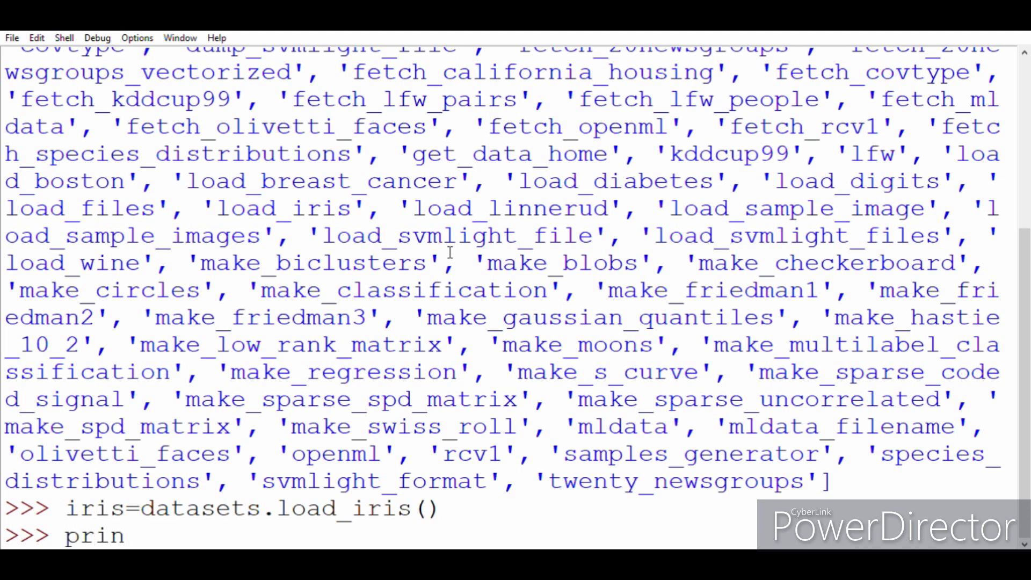
text(t(iri)
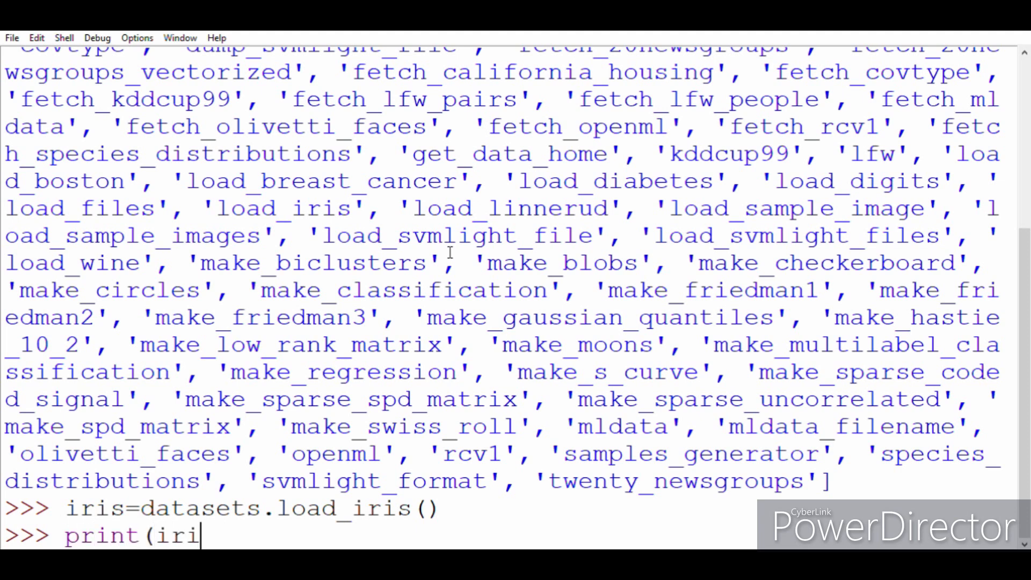
text(s.)
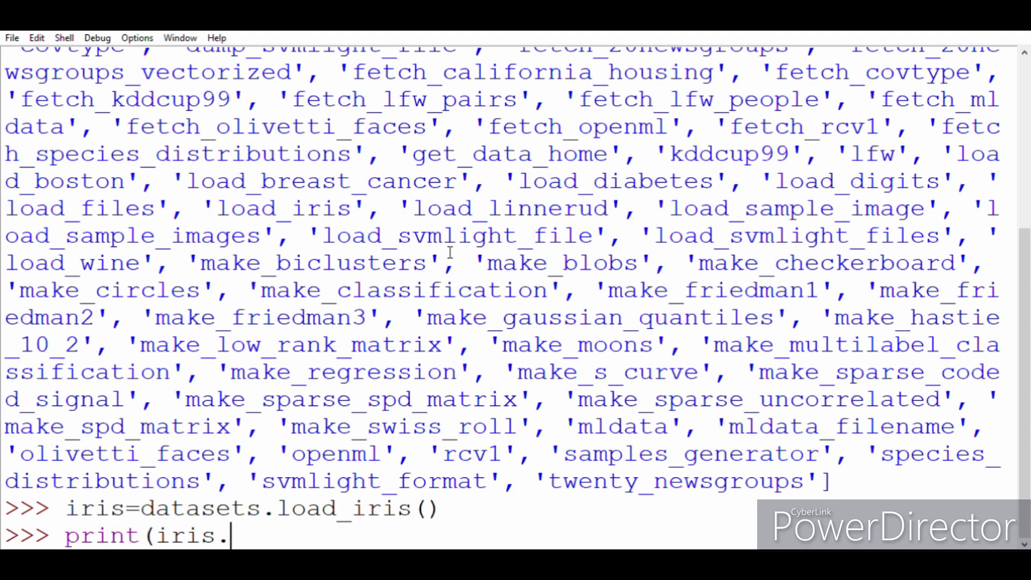
text(f)
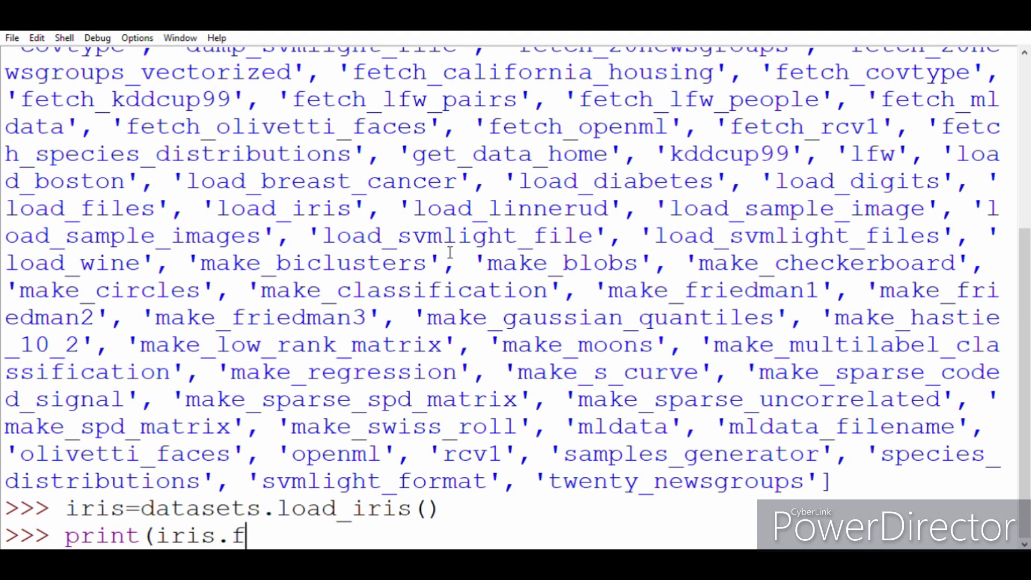
text(ea)
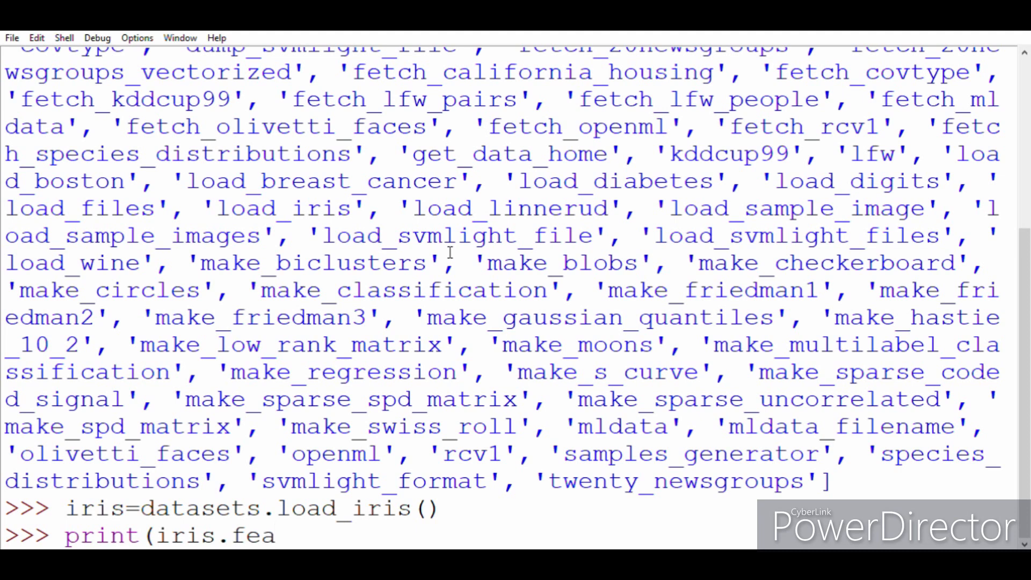
text(tur)
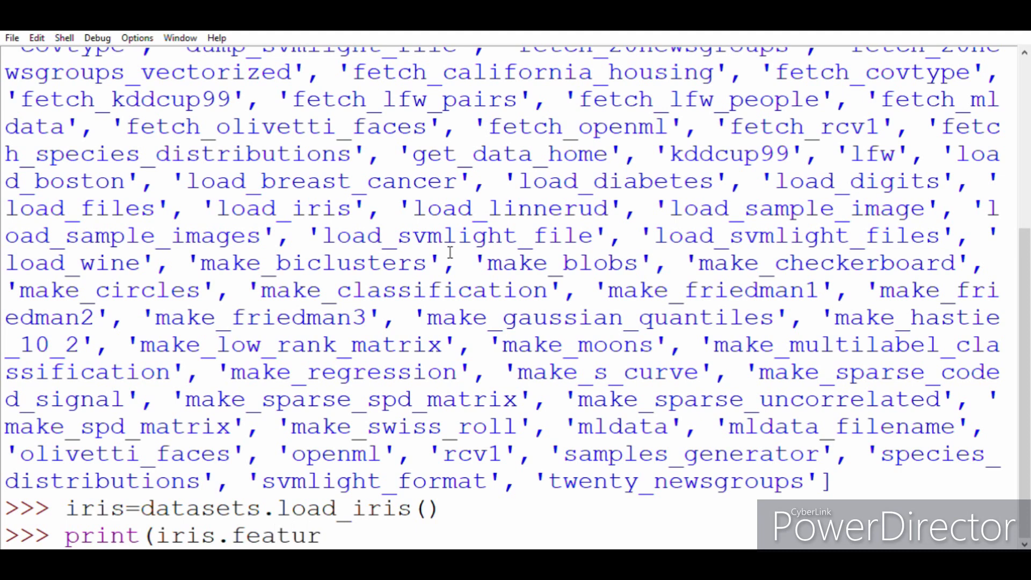
text(e_names)
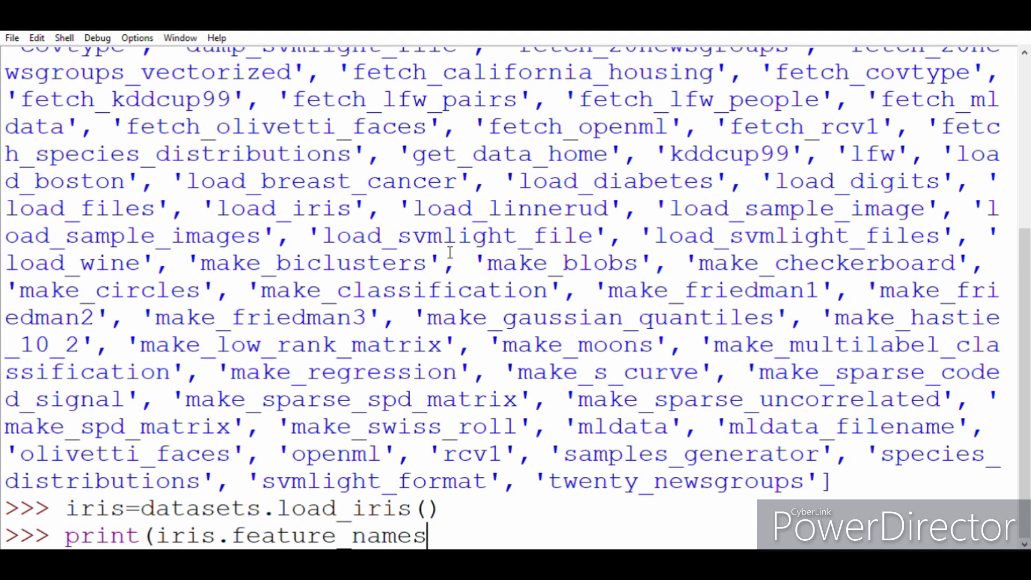
text())
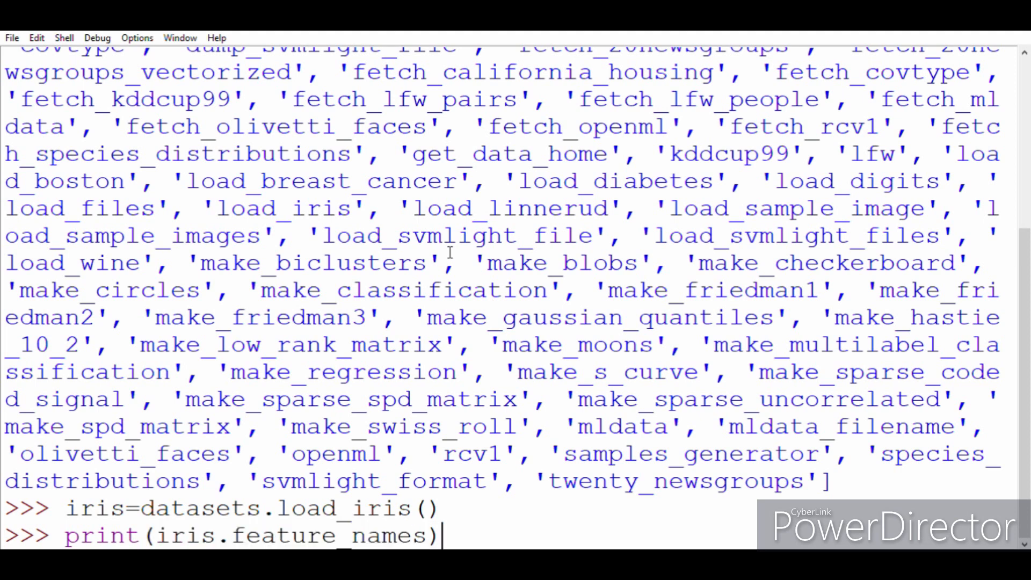
key(Return)
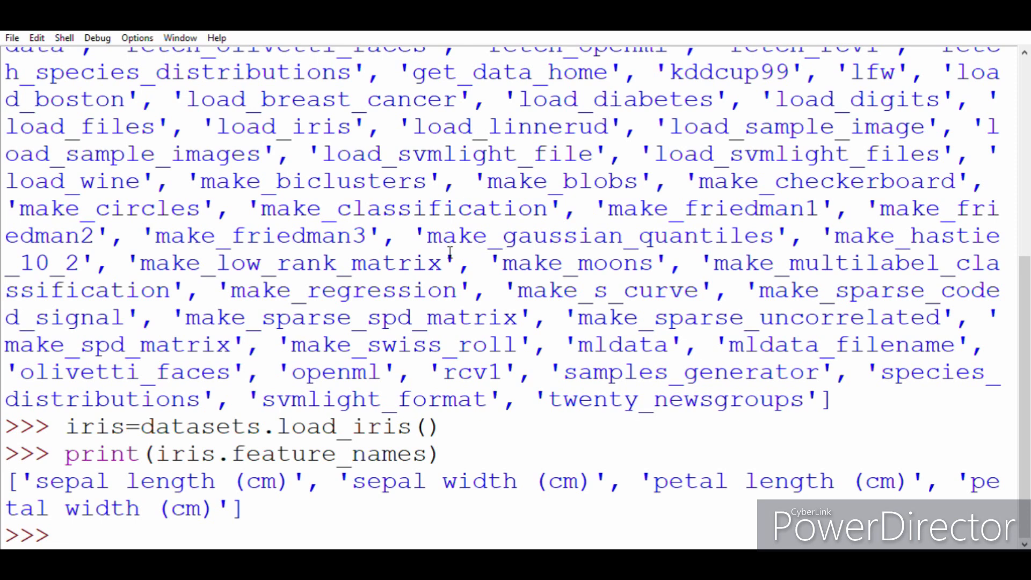
Step: Run print(iris.data) and scroll through the measurement rows to the end
text(print)
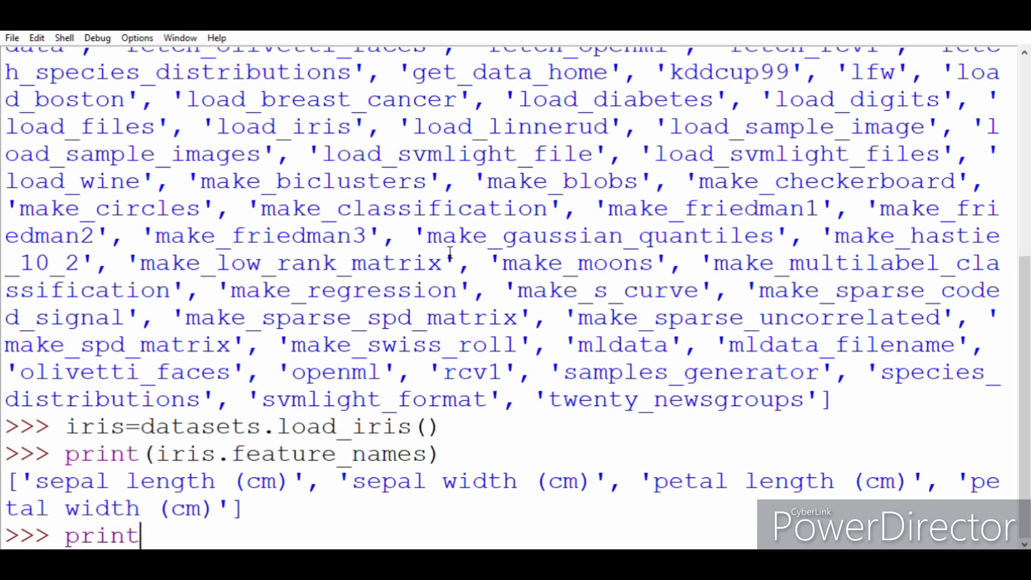
text((ir)
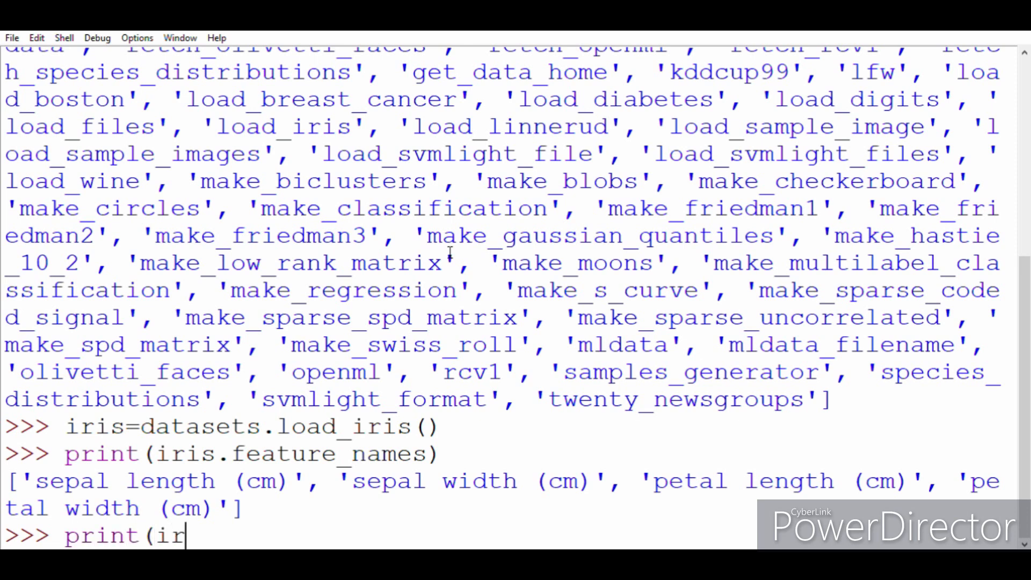
text(is.)
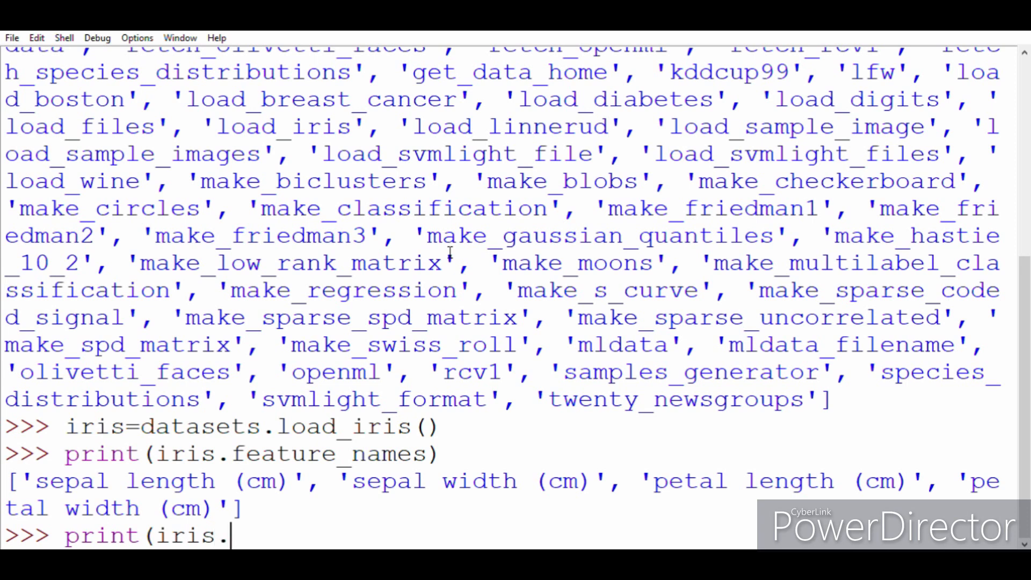
text(data)
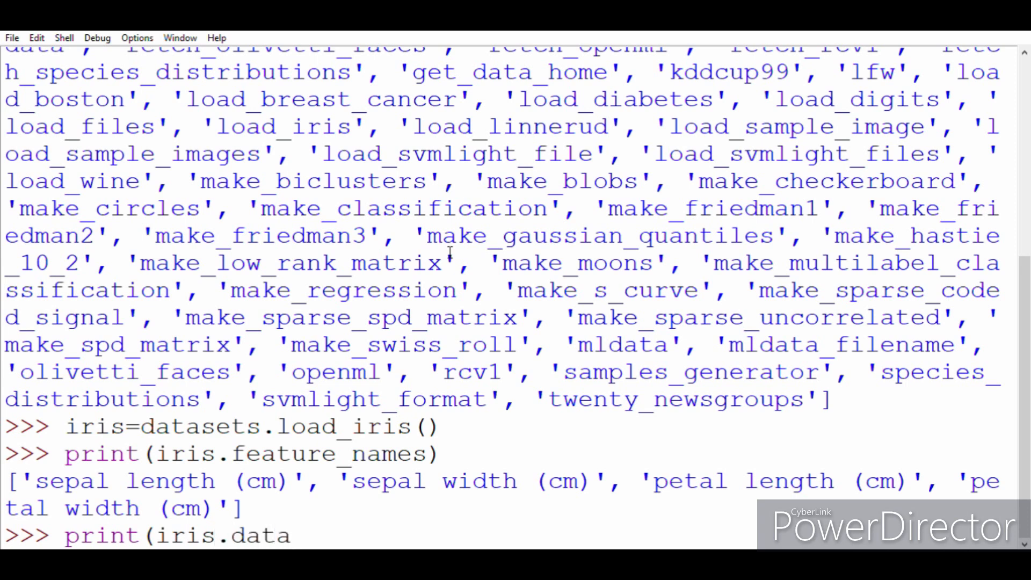
key(Return)
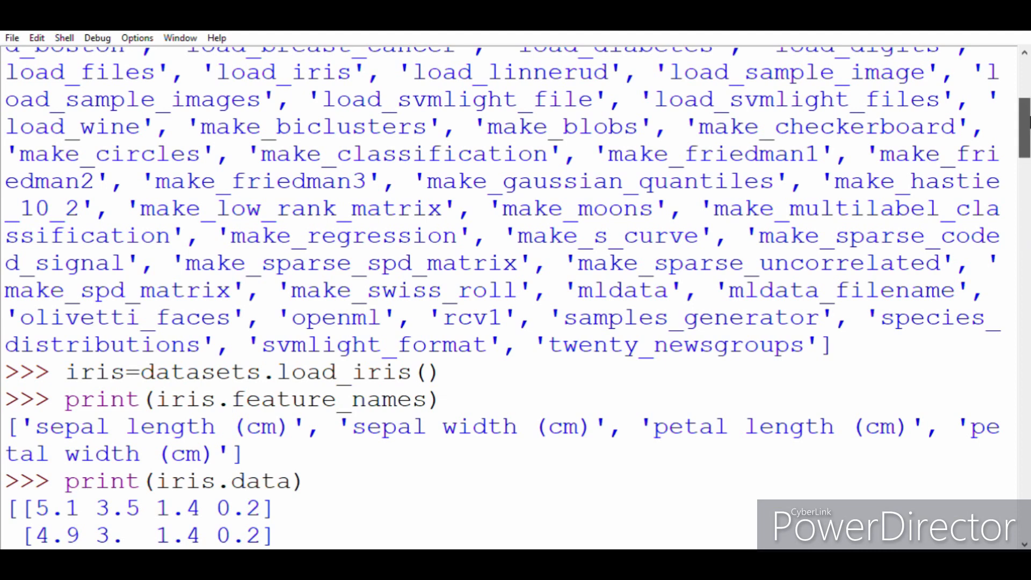
scroll(down, 3)
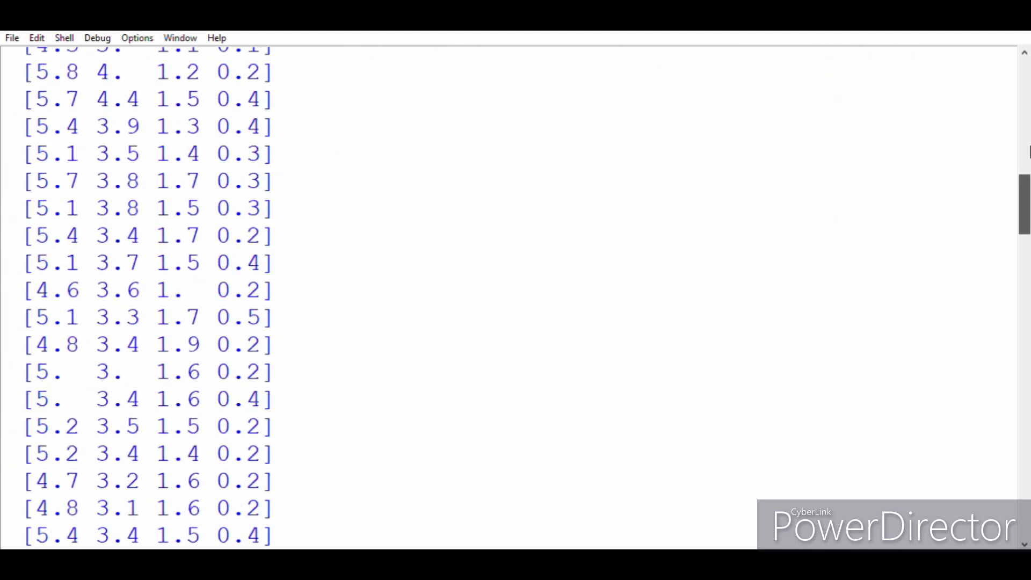
scroll(down, 3)
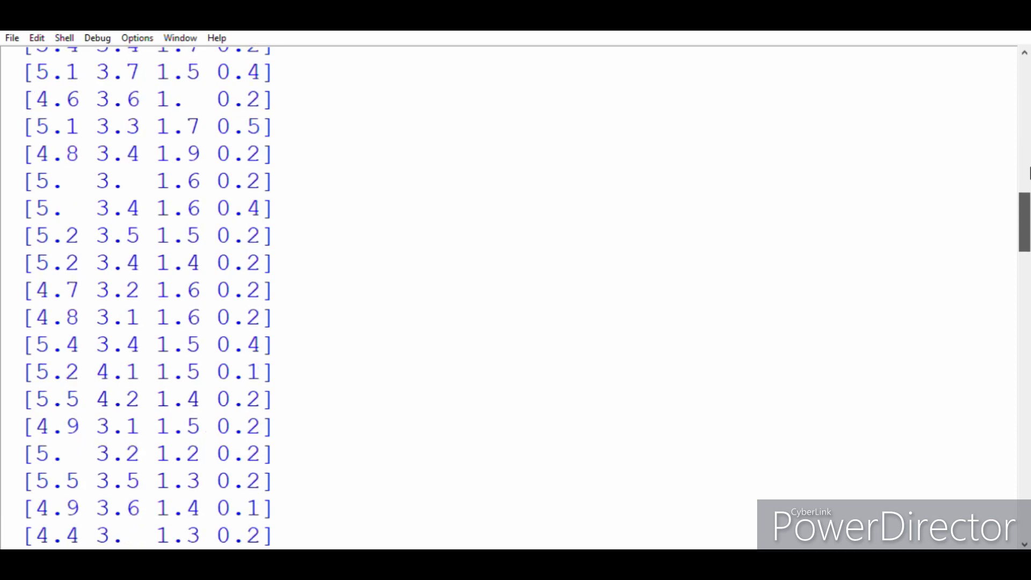
scroll(down, 3)
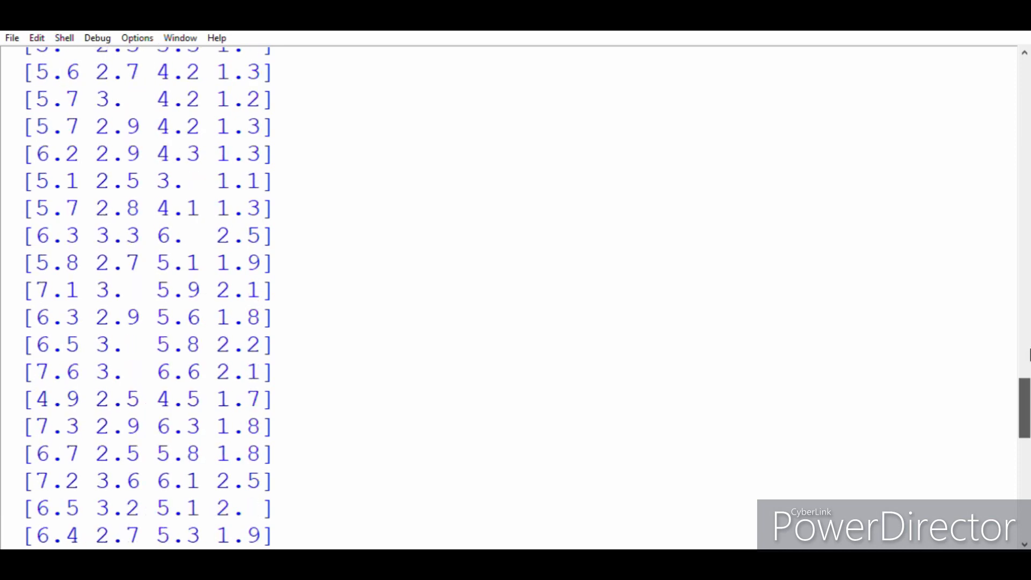
scroll(down, 3)
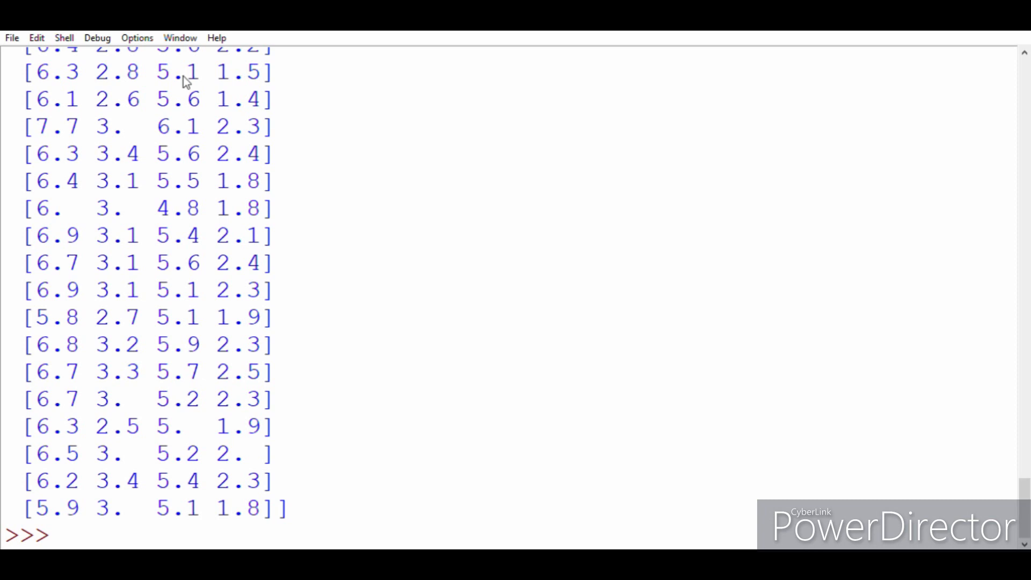
mouse_move(959, 108)
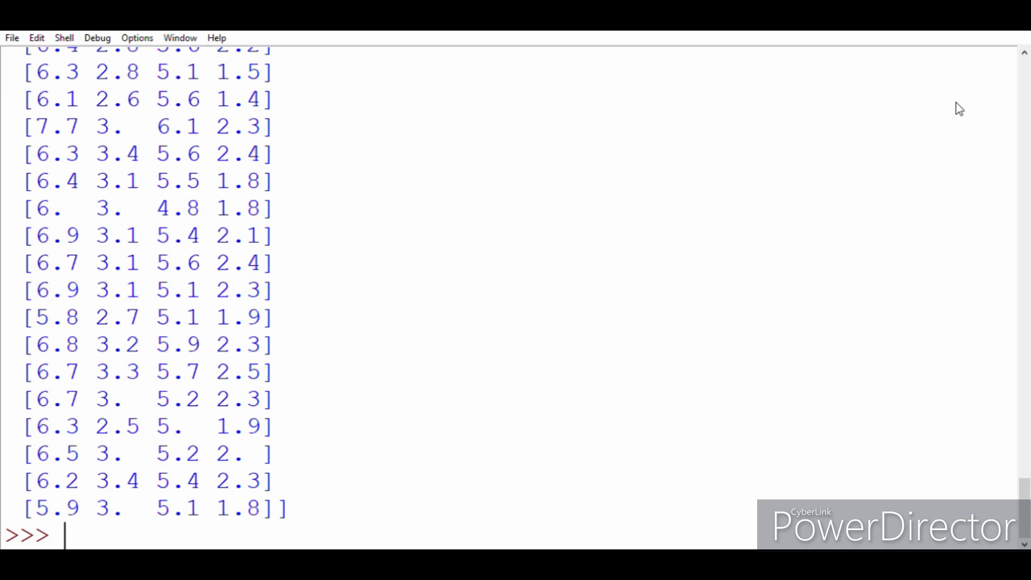
Step: Run print(iris.target) to show the 0, 1, 2 class labels
text(pri)
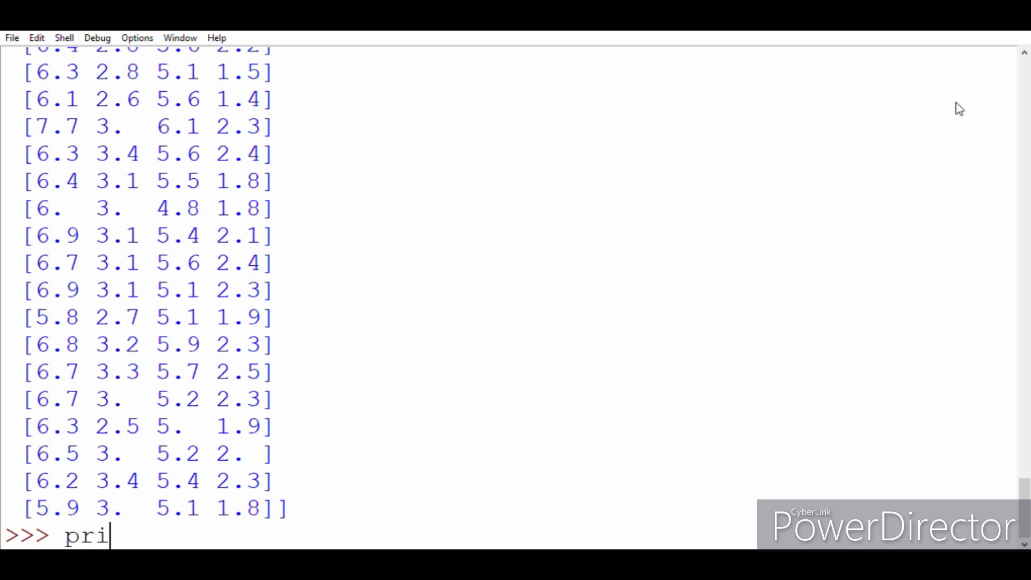
text(nt(ir)
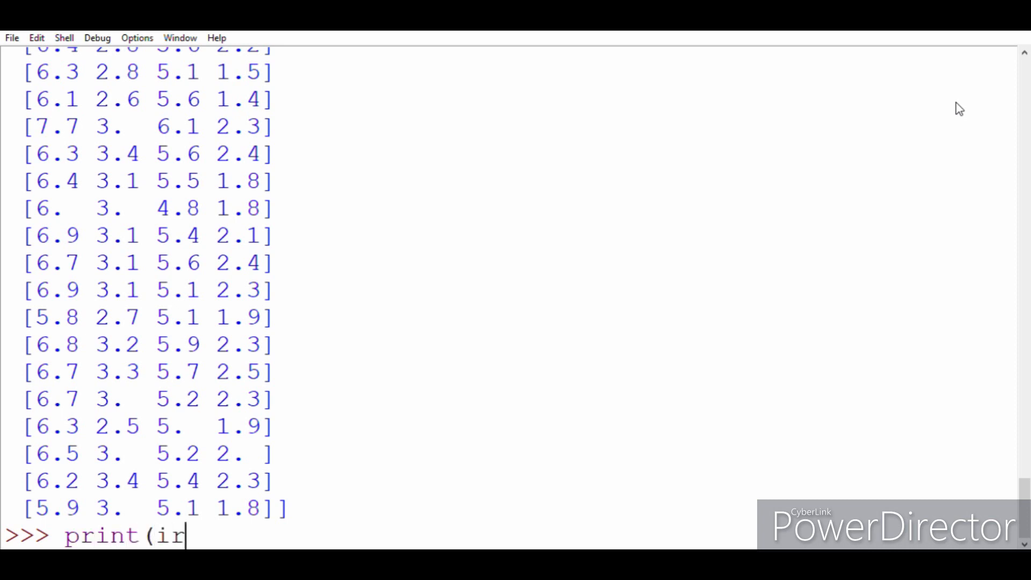
text(is.ta)
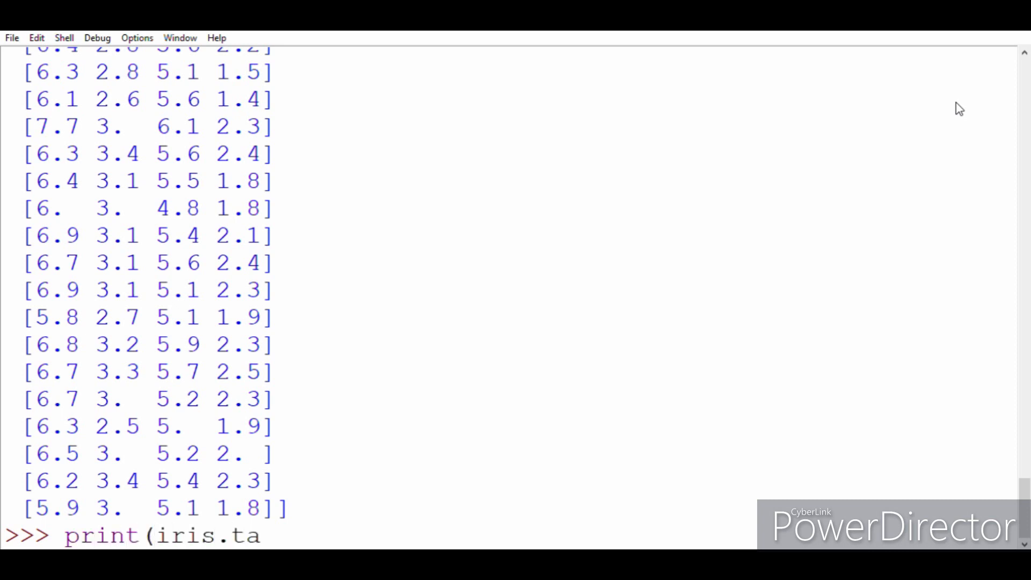
text(rget)
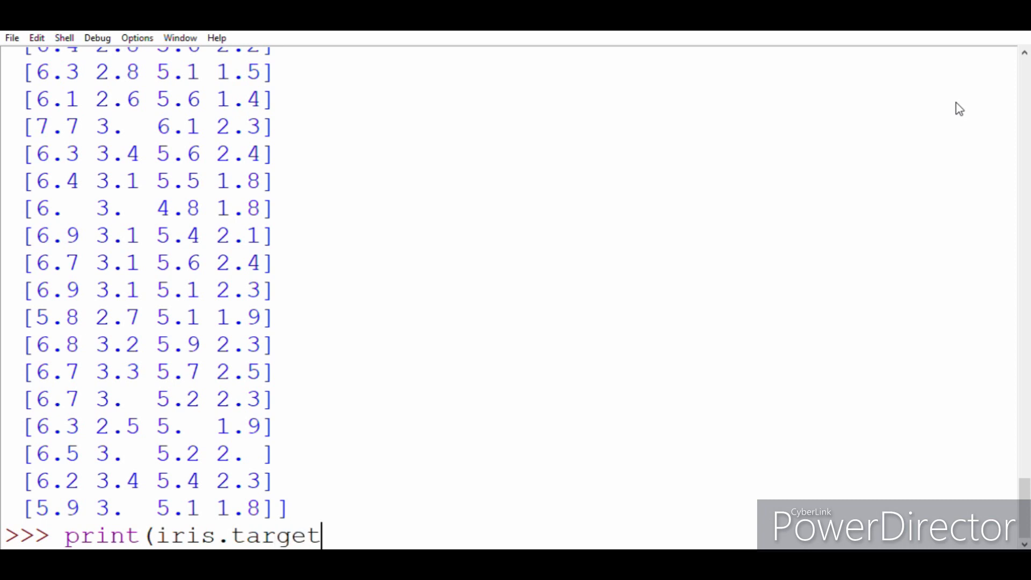
key(Return)
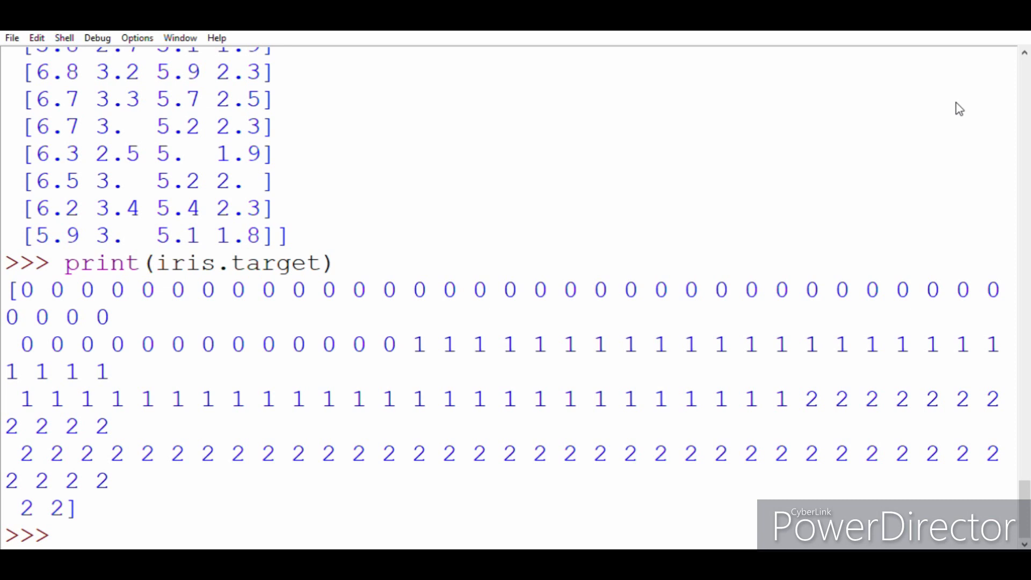
Step: Run the misspelled print(iris.taget_names), raising an AttributeError
text(p)
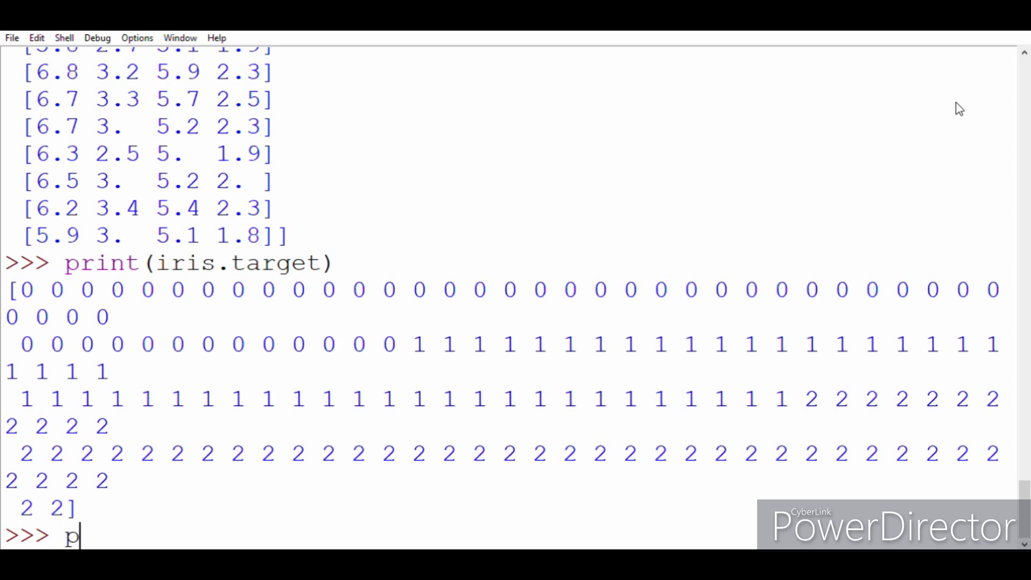
text(rint)
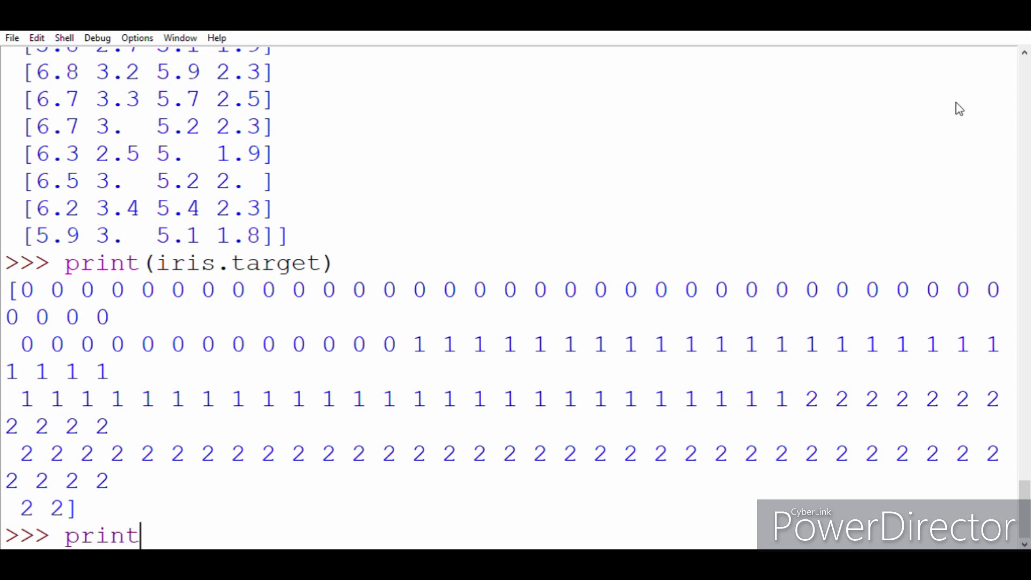
text((i)
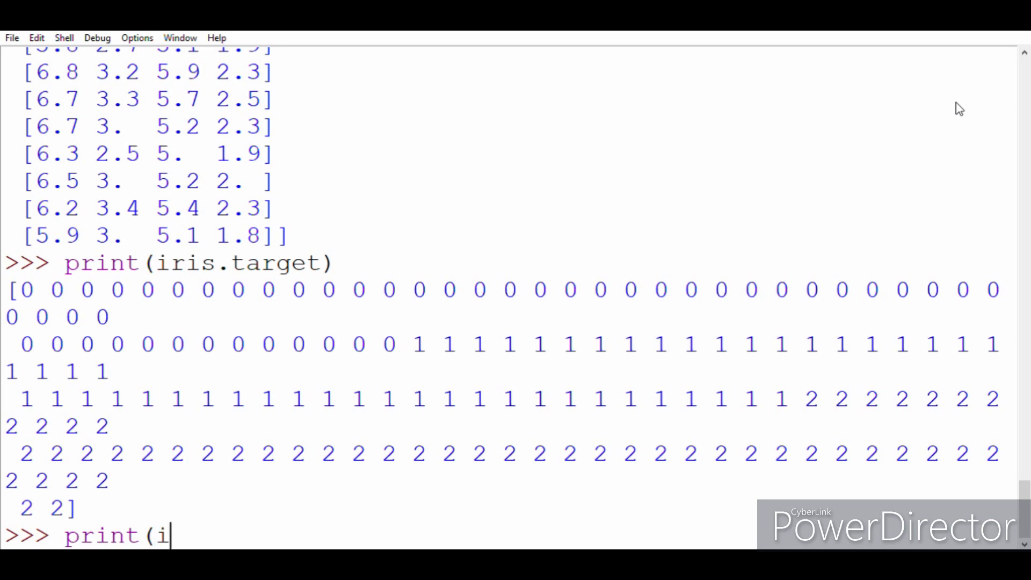
text(ris.t)
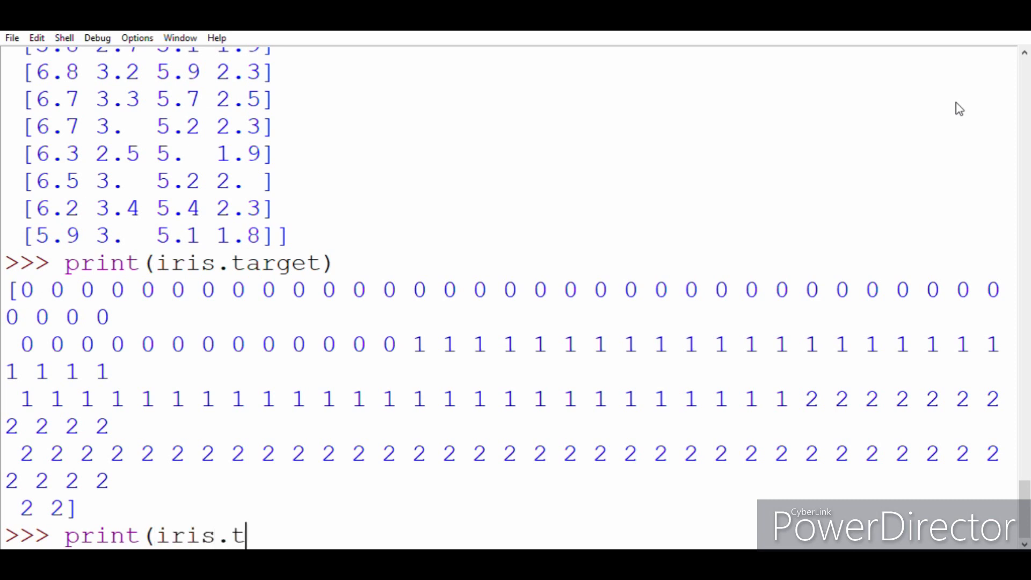
text(aget)
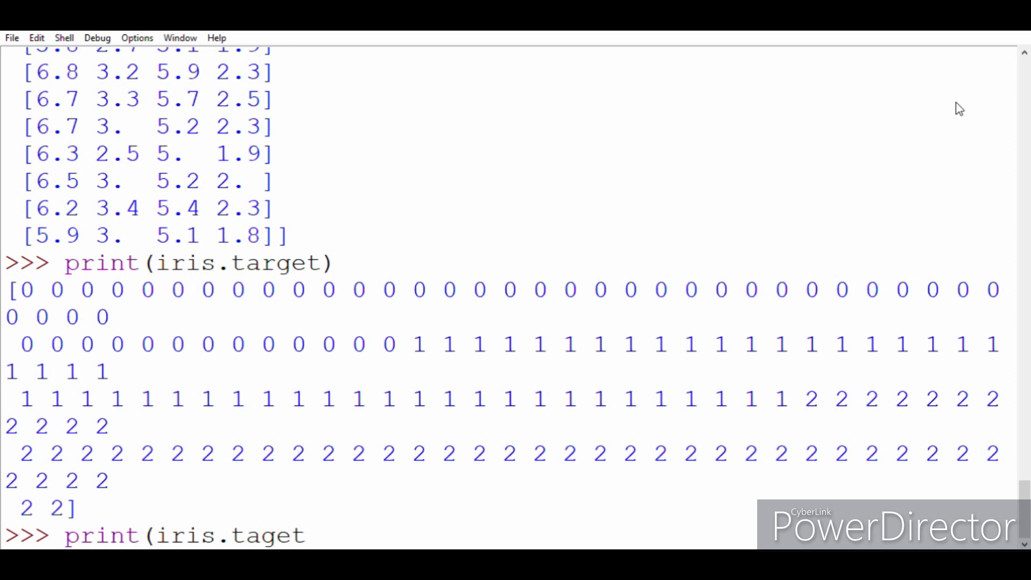
text(_names)
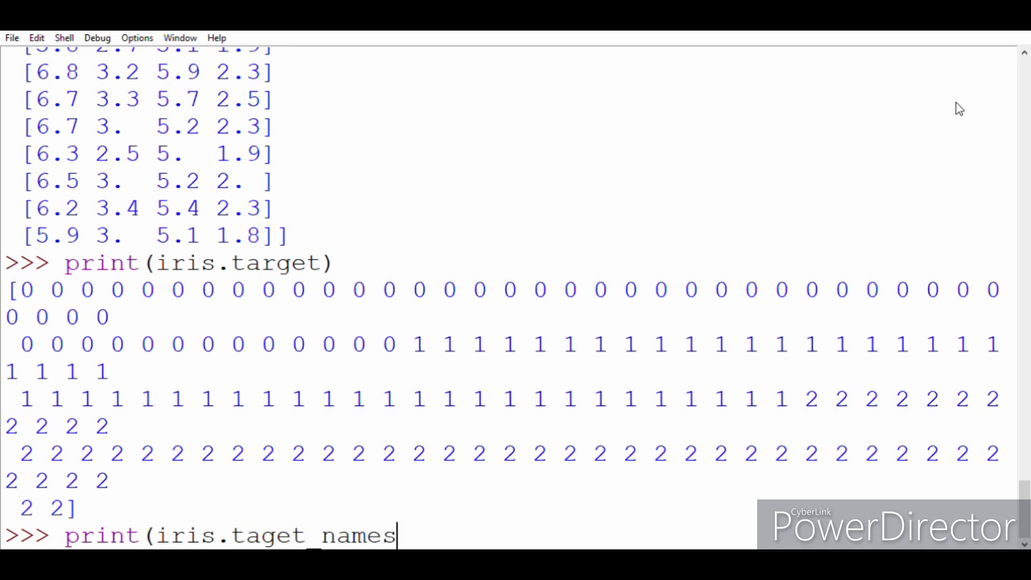
key(Return)
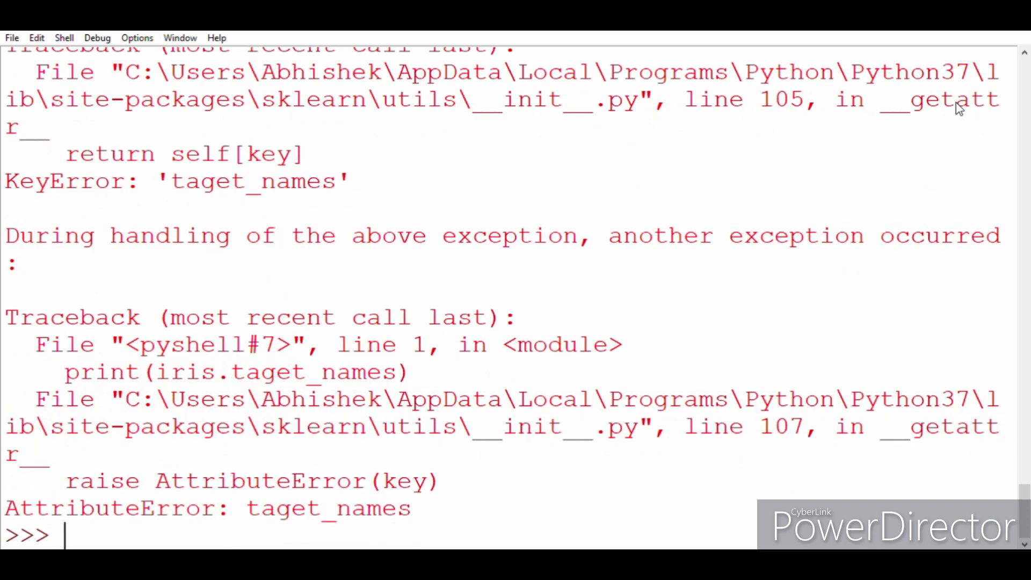
Step: Run print(iris.target_names) to show setosa, versicolor and virginica
text(pr)
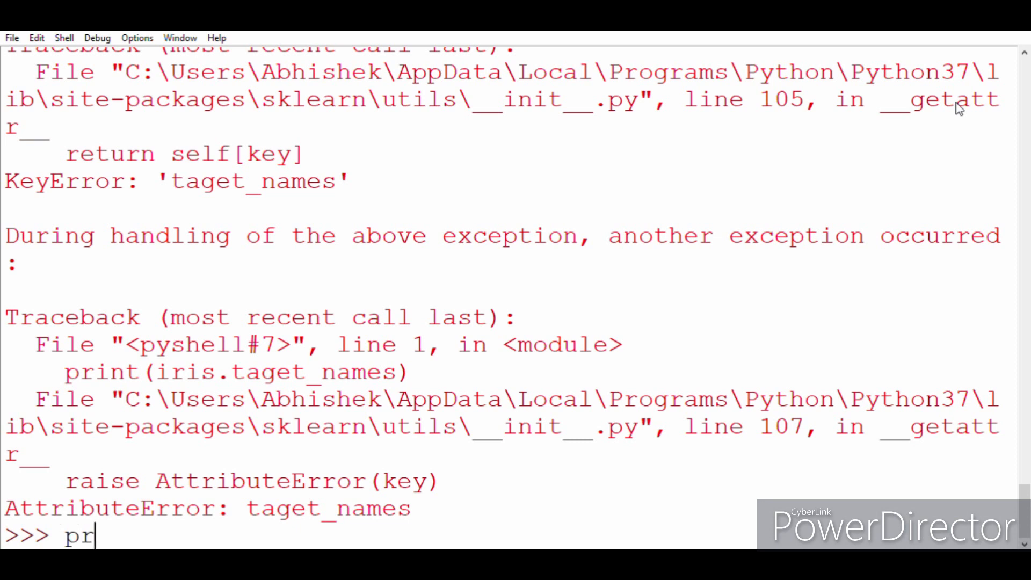
text(int()
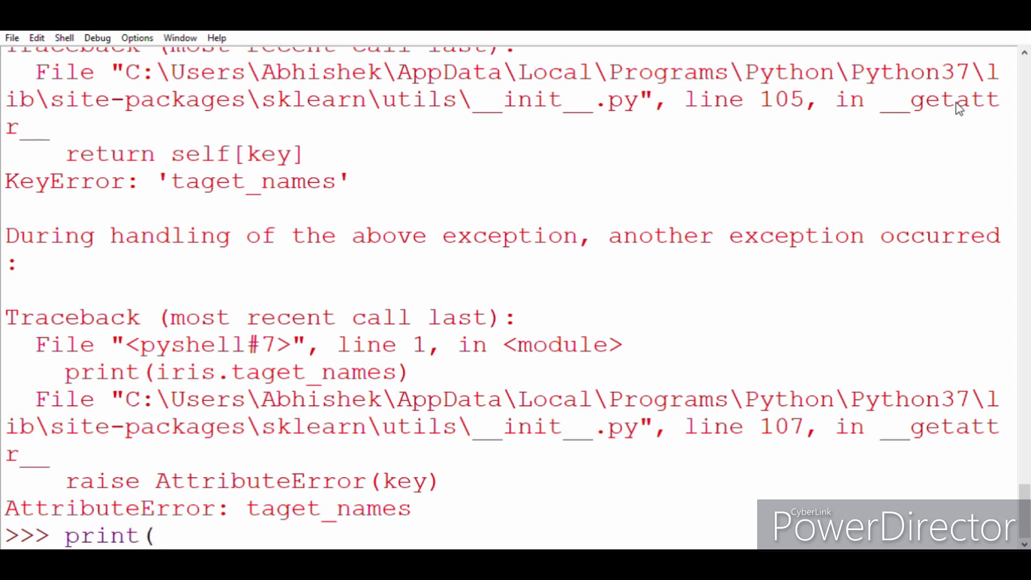
text(iris.)
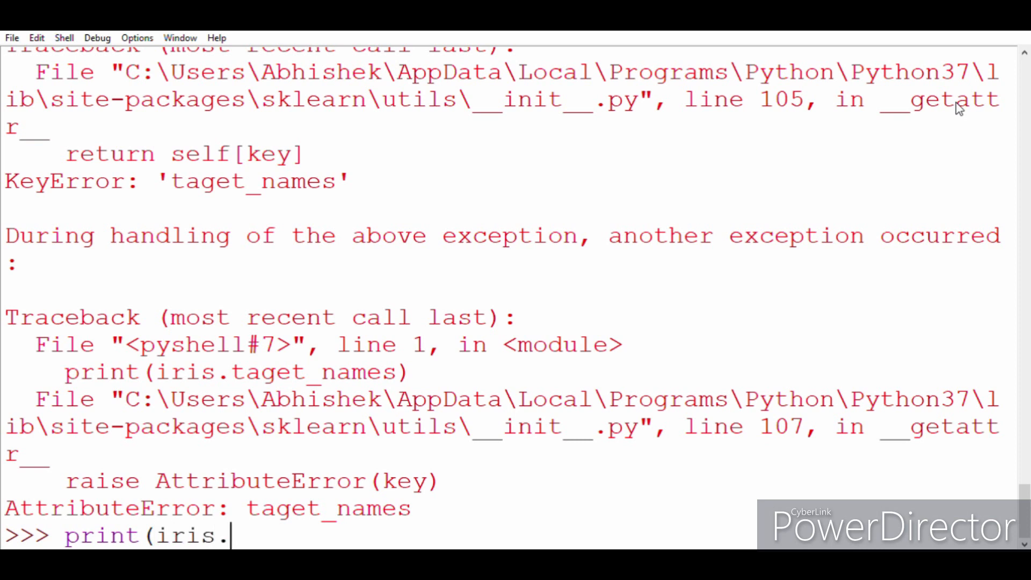
text(target)
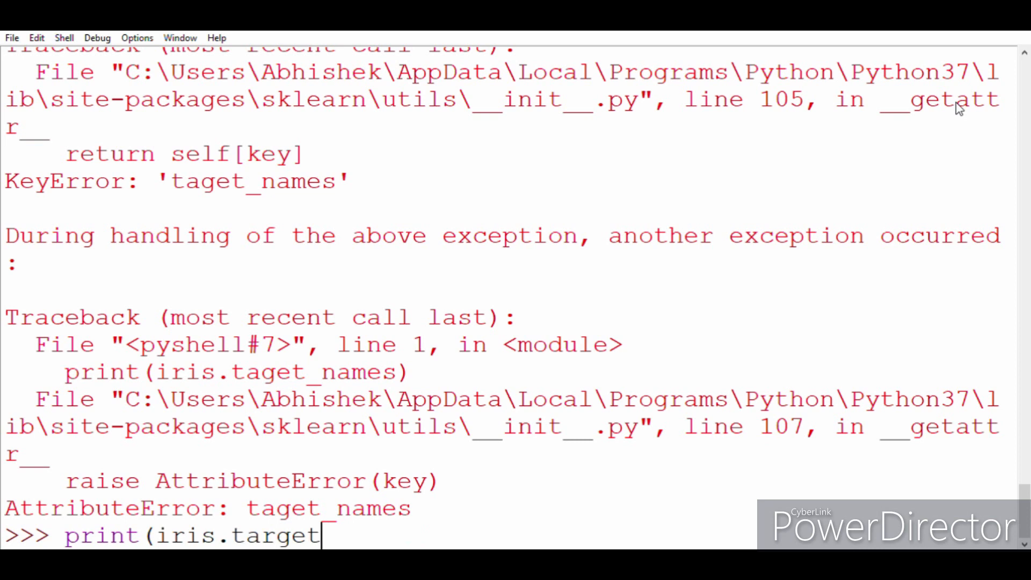
text(_names)
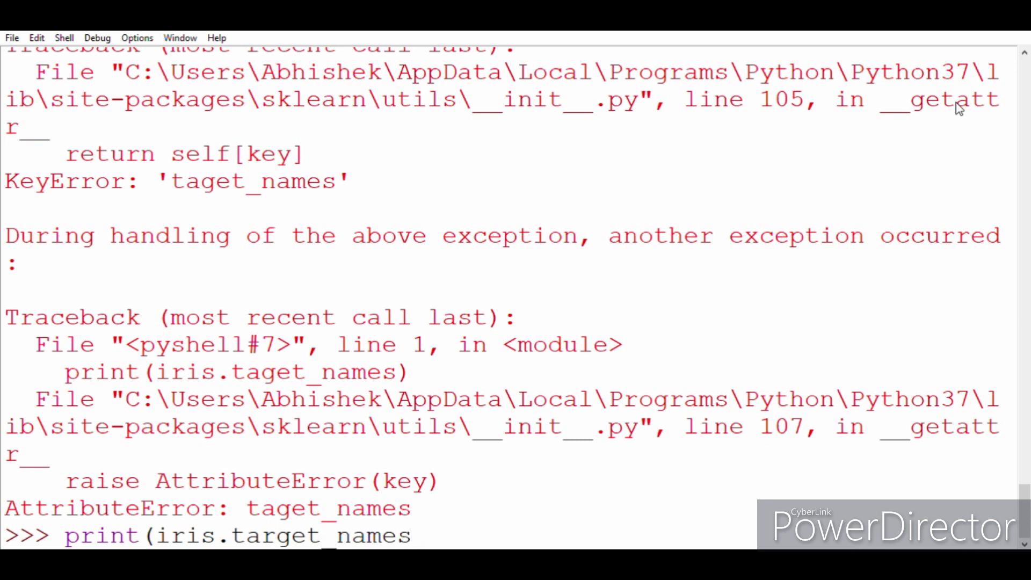
key(Return)
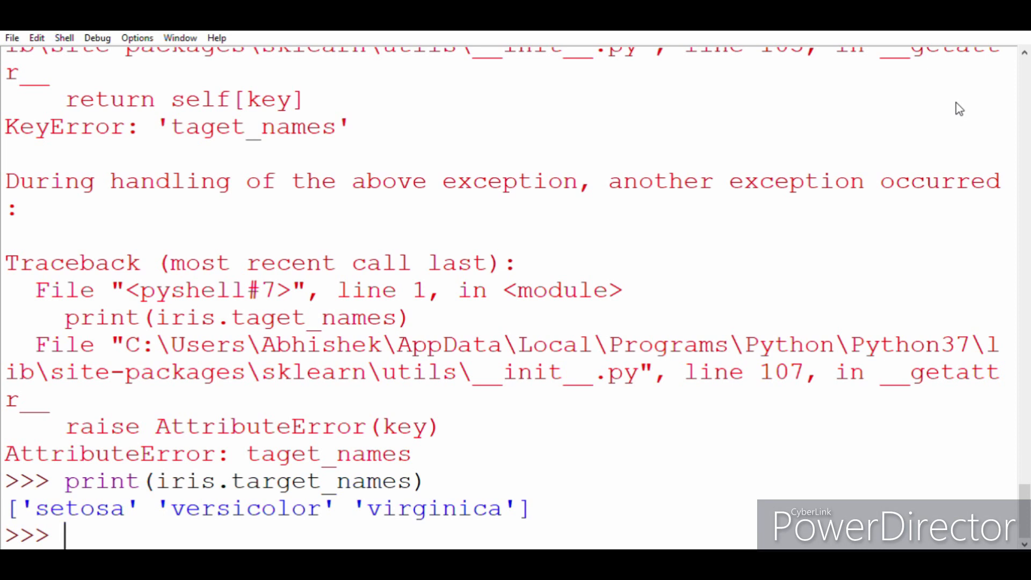
Step: Run print(iris.DESCR) and expand the 79-line squeezed description output
text(print()
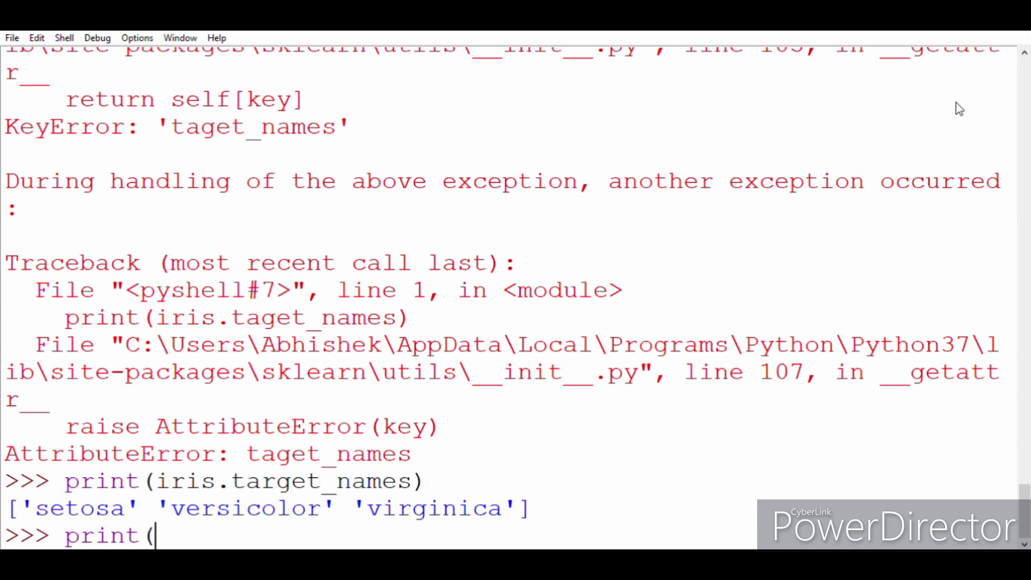
text(iri)
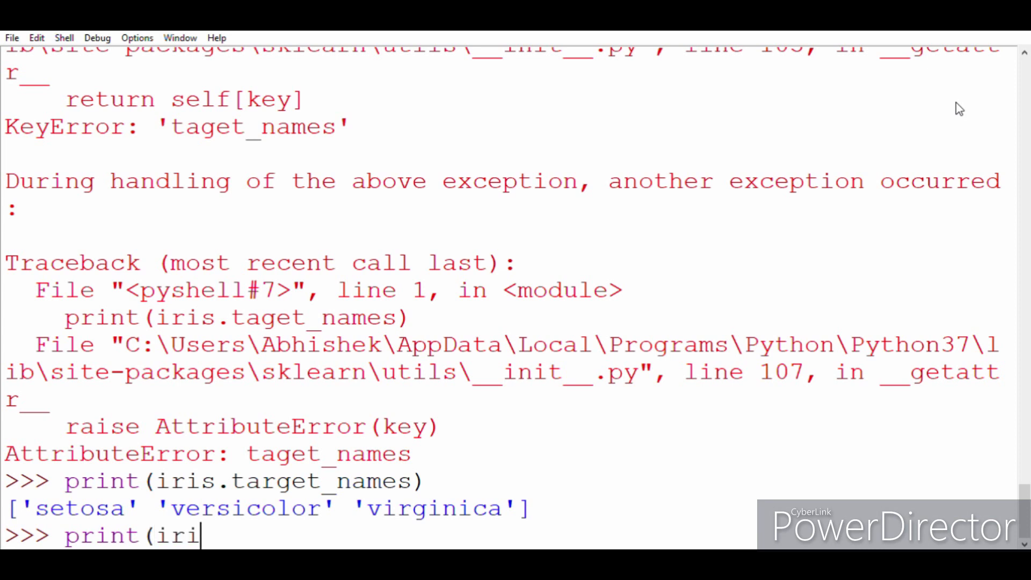
text(s.)
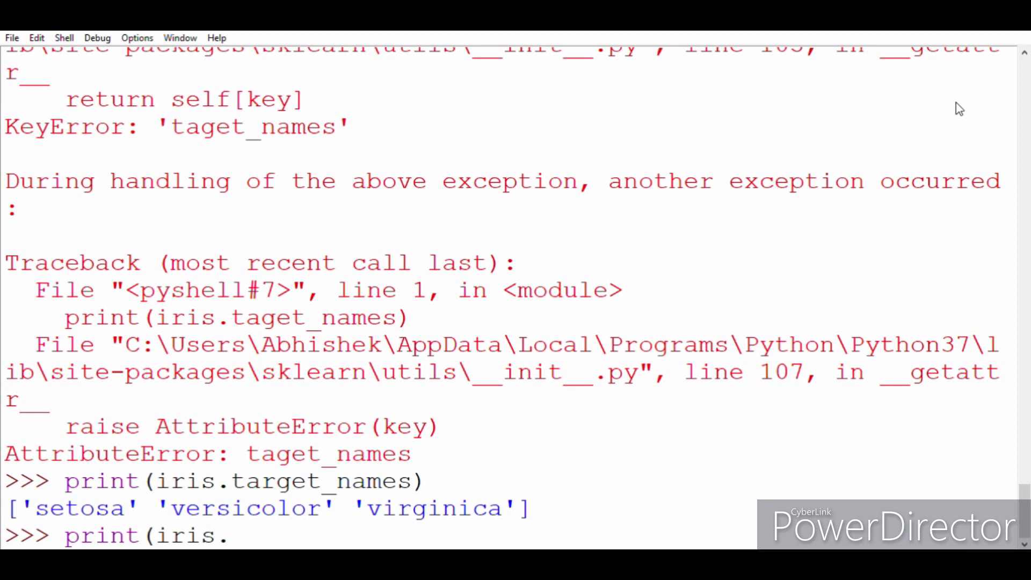
text(DESCR)
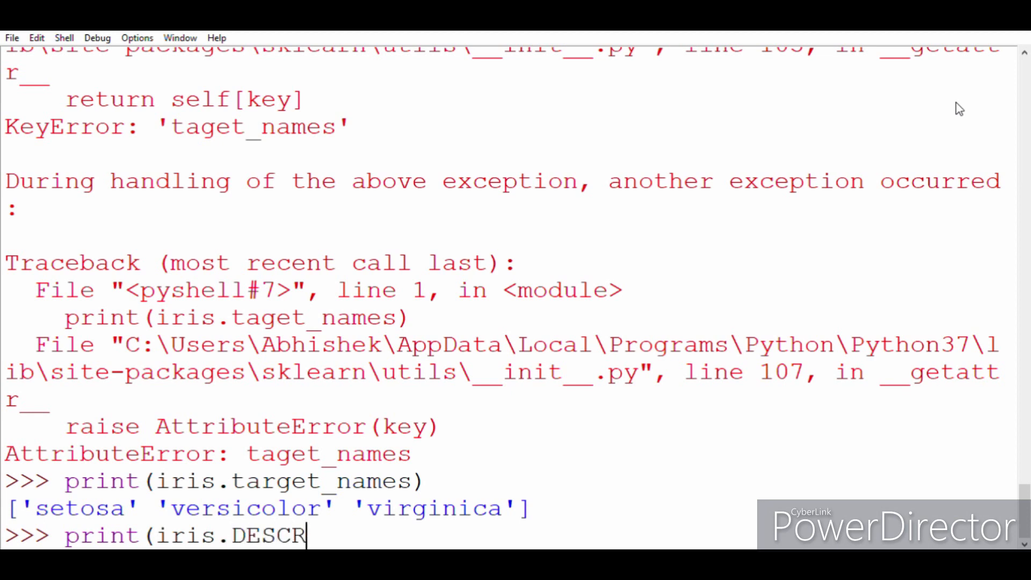
text())
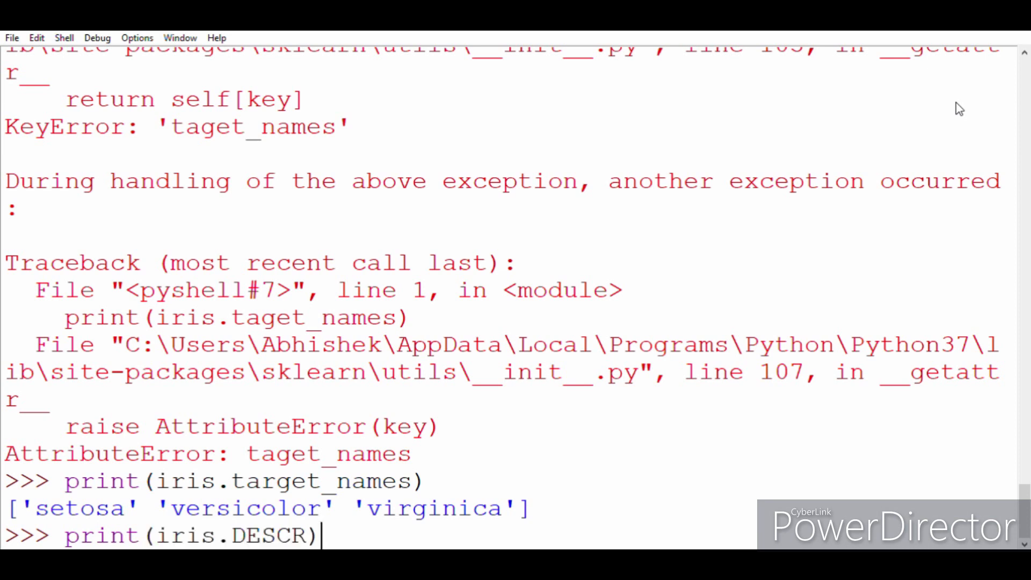
key(Return)
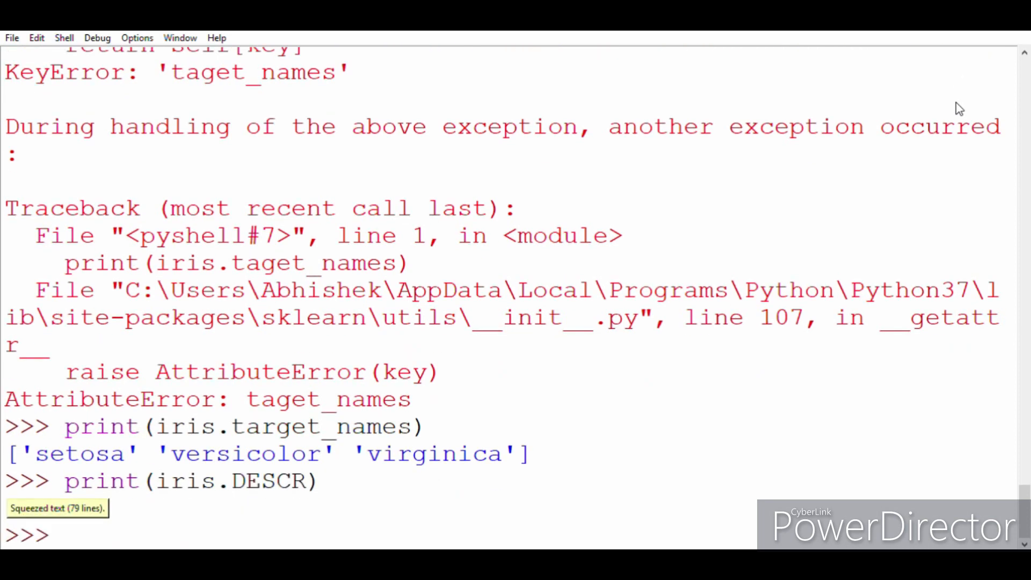
mouse_move(746, 198)
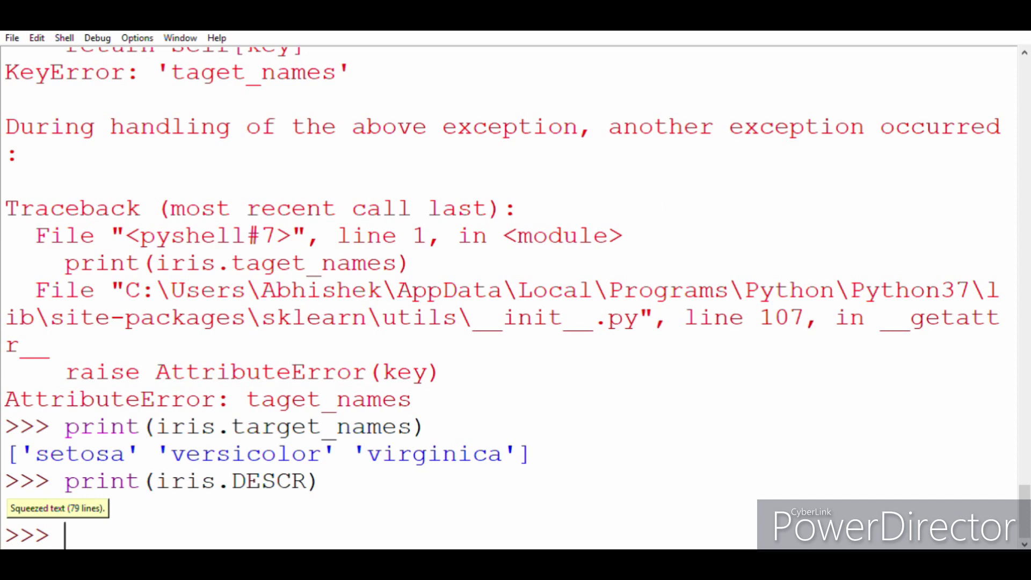
double_click(57, 508)
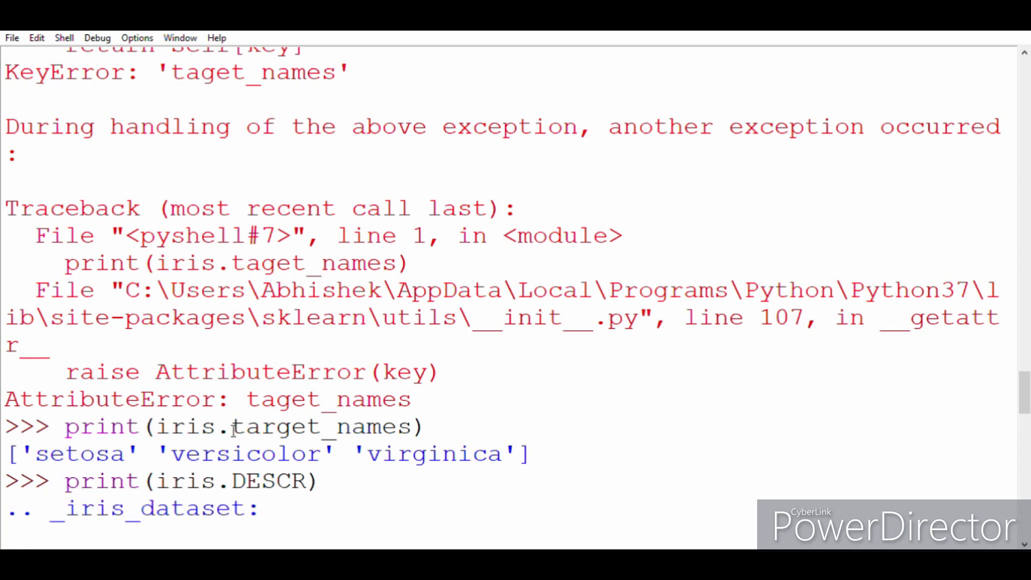
scroll(down, 3)
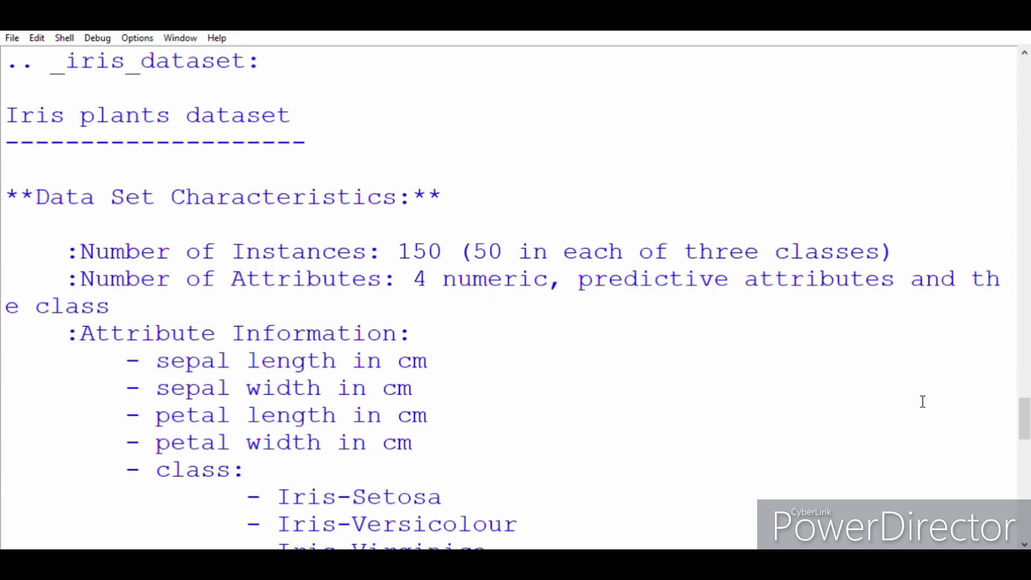
click(5, 59)
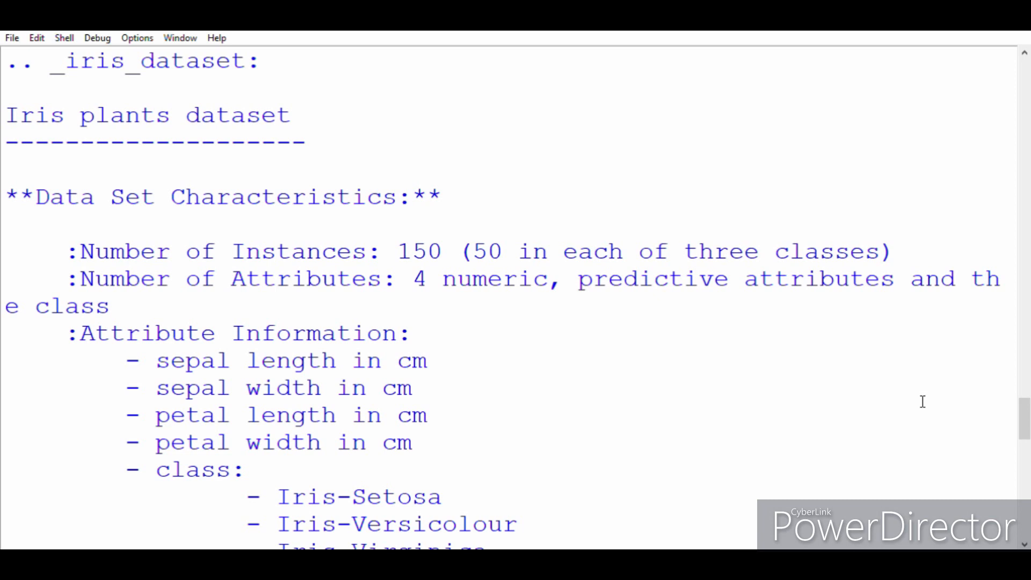
click(5, 60)
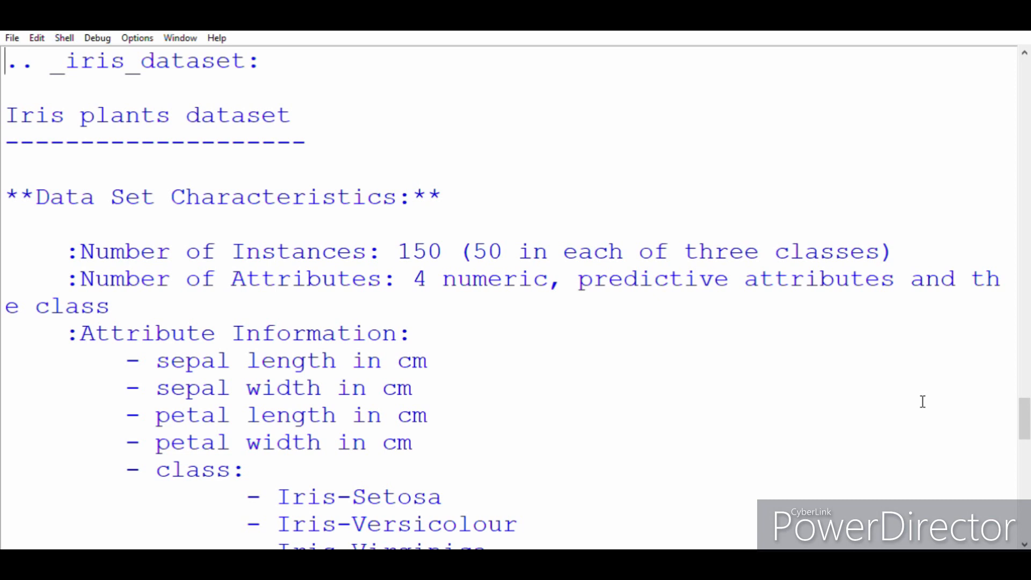
click(6, 92)
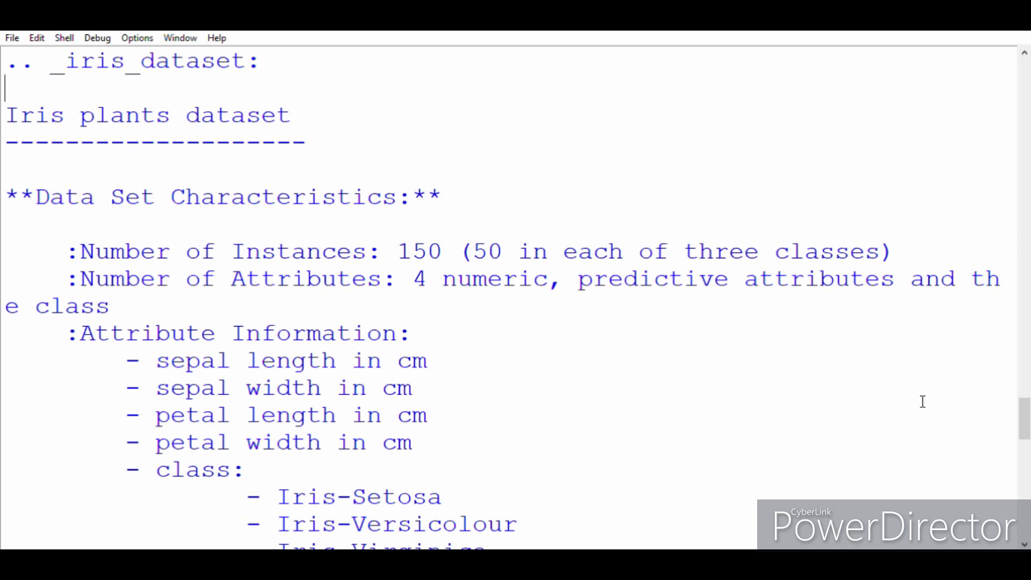
scroll(down, 3)
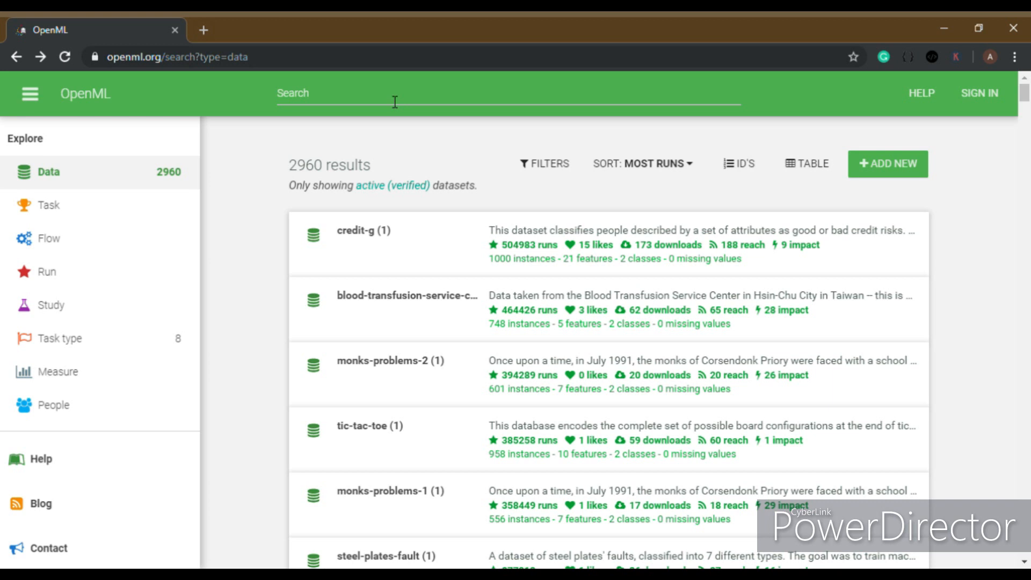
Step: Search OpenML for 'mice protein' and select the MiceProtein dataset
text(mi)
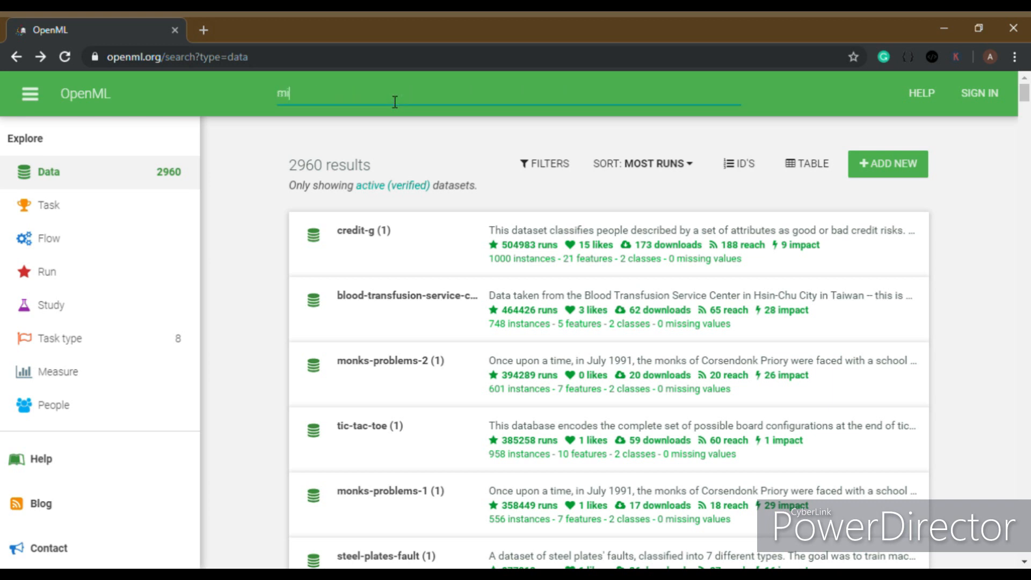
text(ce protein)
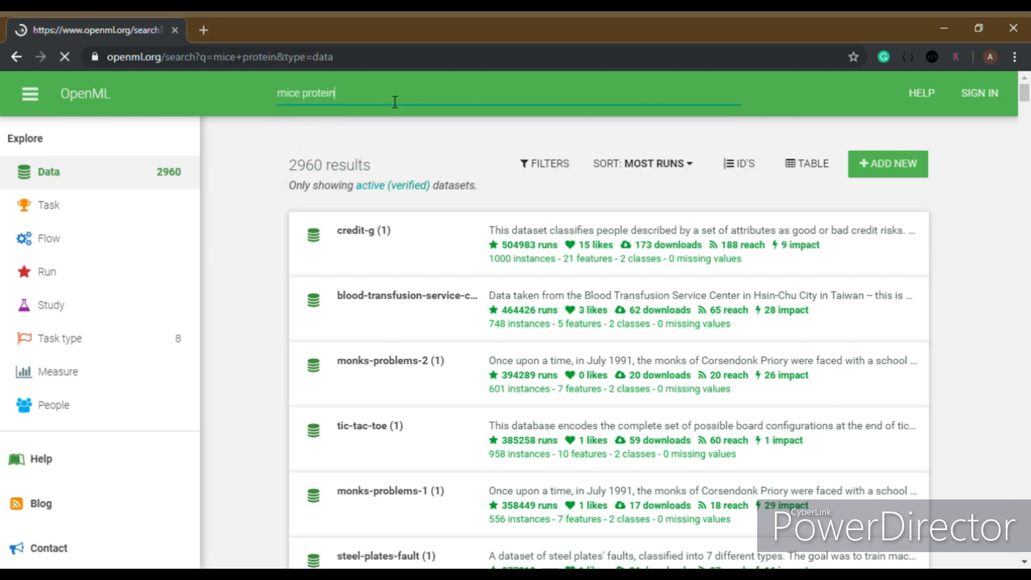
key(Return)
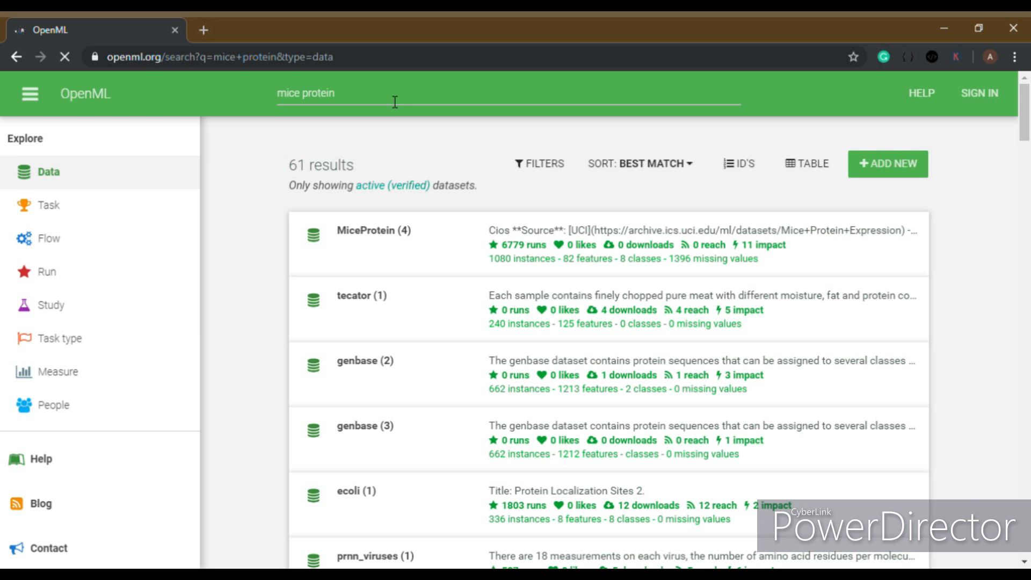
mouse_move(438, 254)
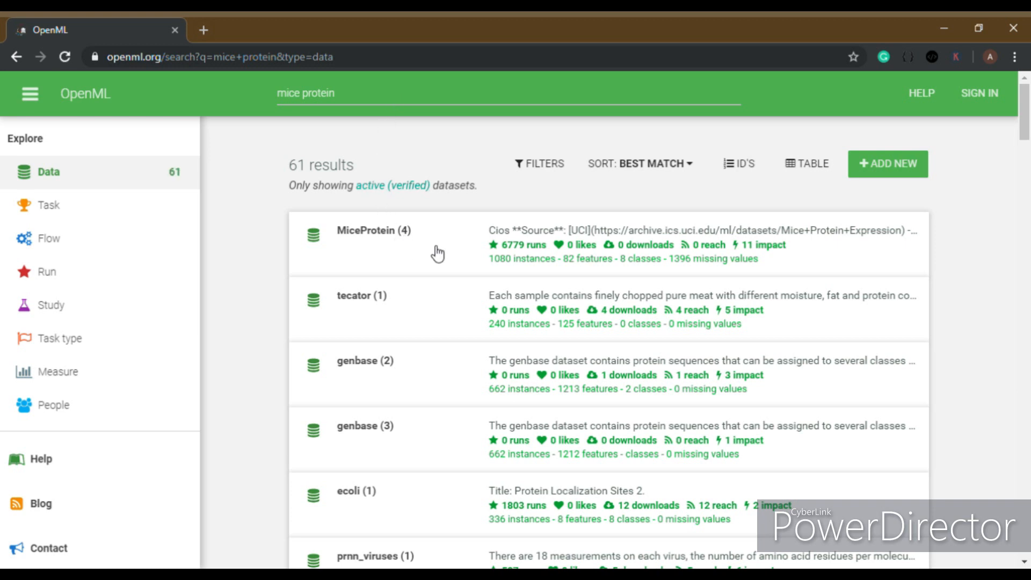
click(374, 231)
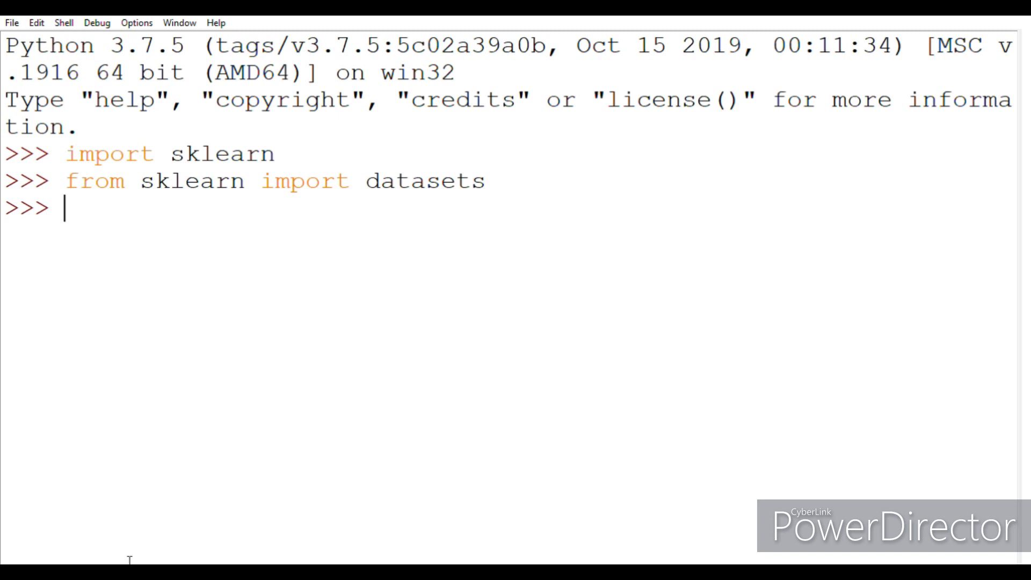
Step: Enter 'from sklearn.datasets import fetch_openml' at the prompt
text(frm)
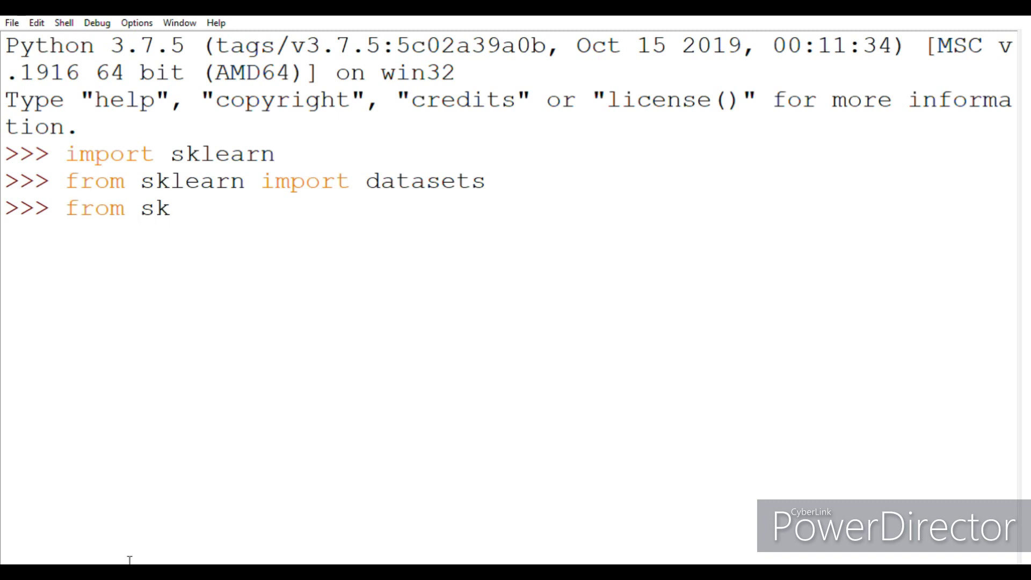
text(learn)
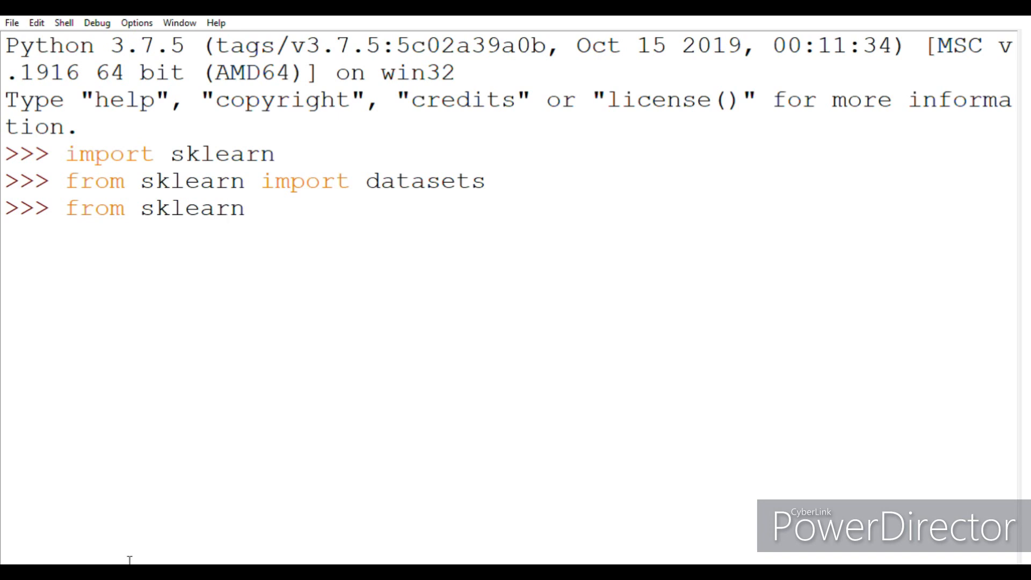
text(.datase)
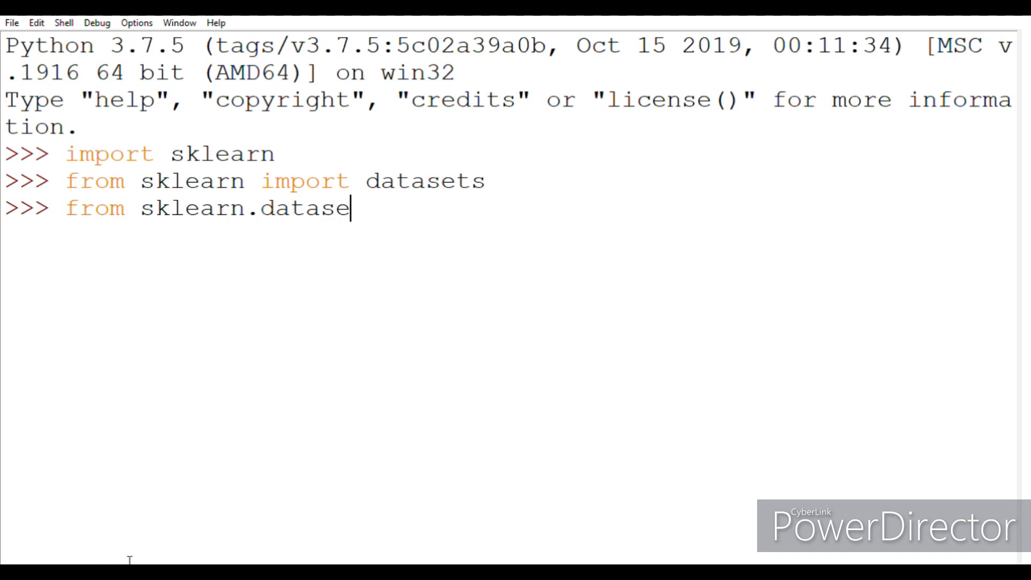
text(ts)
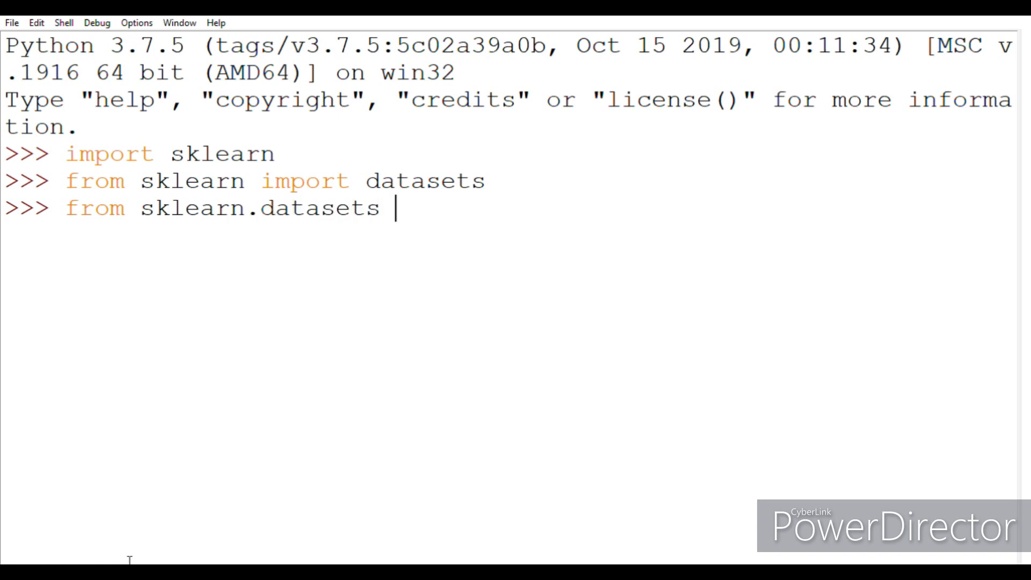
text(import)
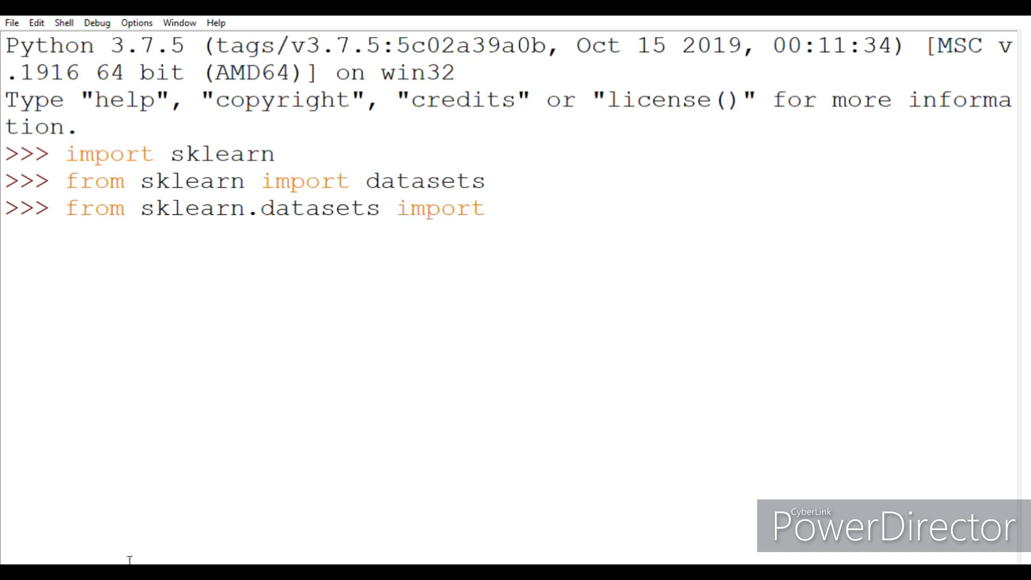
text(f)
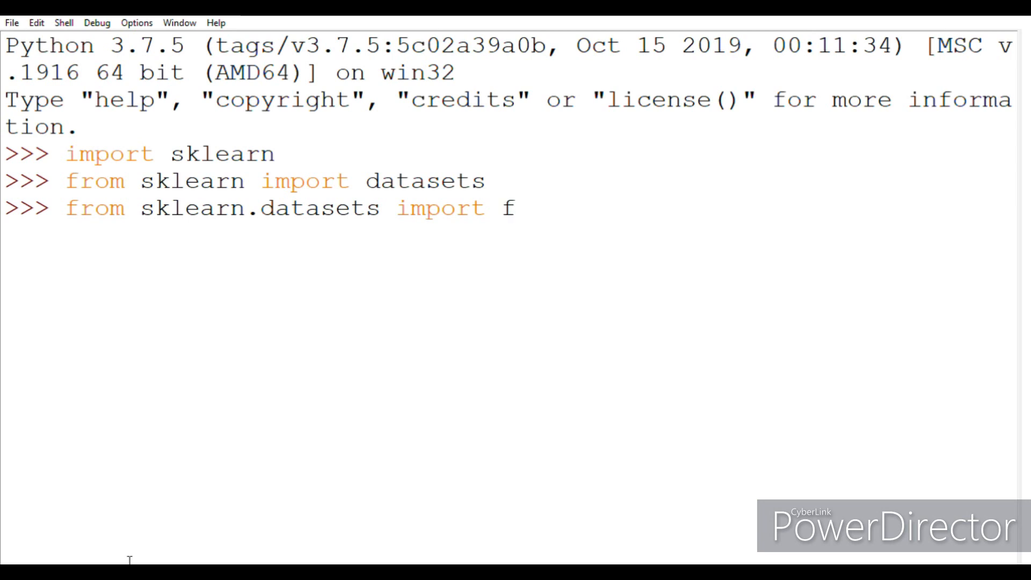
text(etch_op)
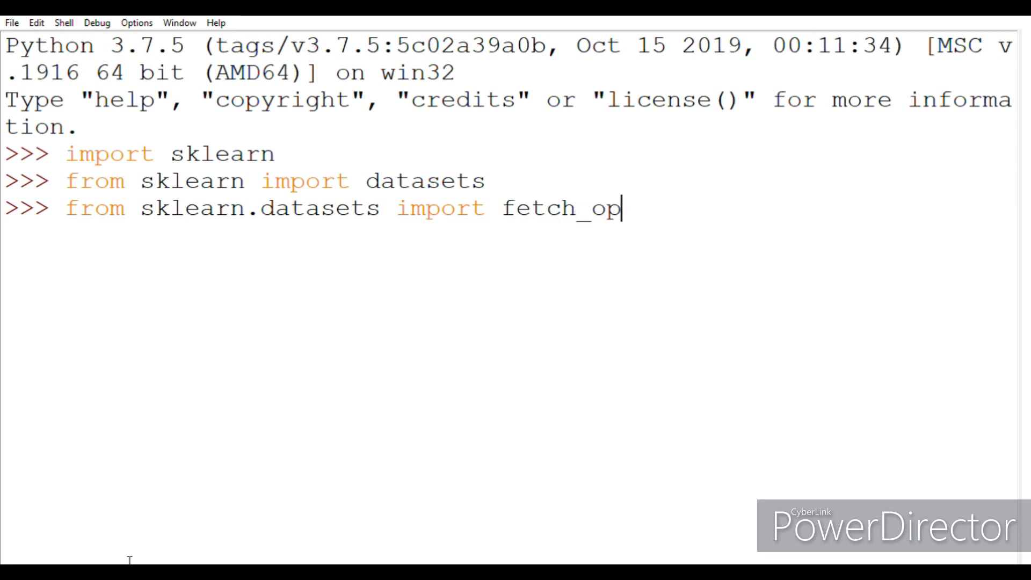
text(enml)
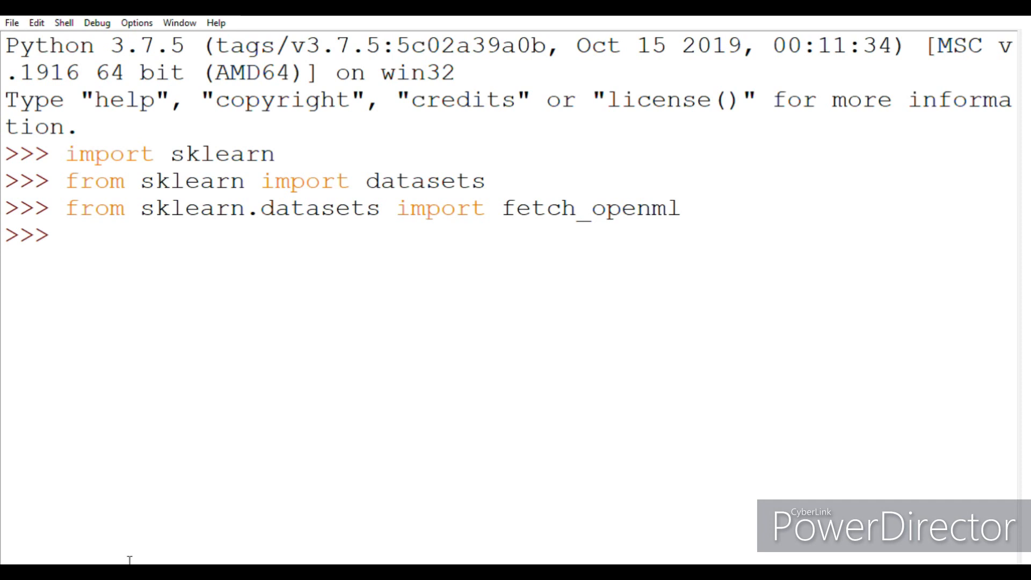
Step: Load MiceProtein version 4 into mice with fetch_openml(name='miceprotein', version=4)
text(mi)
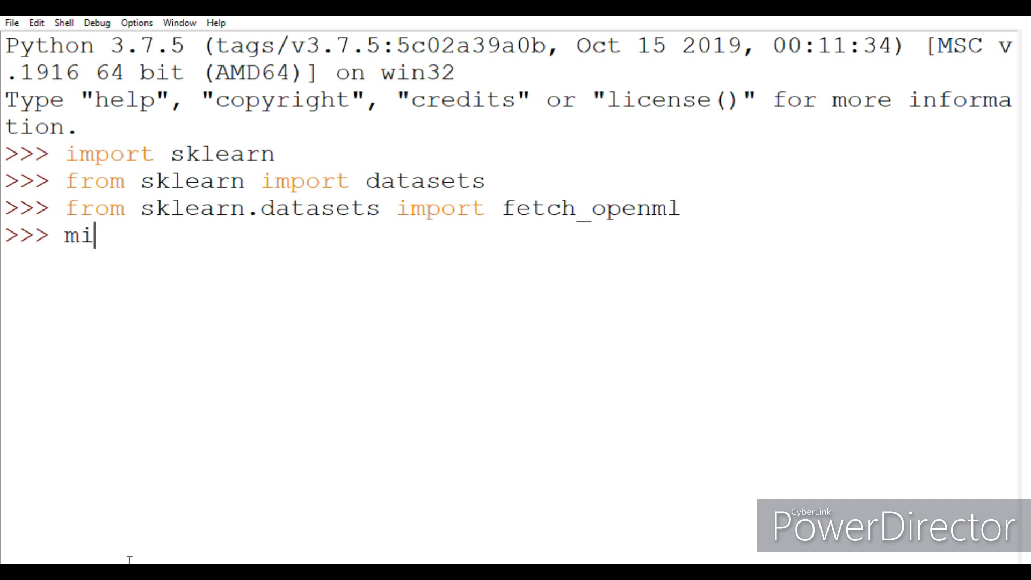
text(ce=)
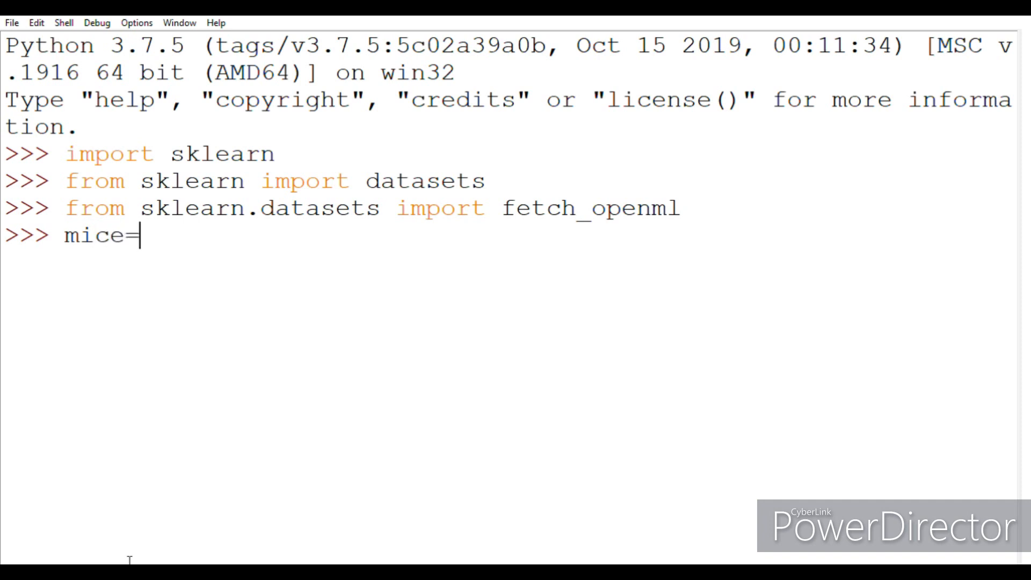
text(fetc)
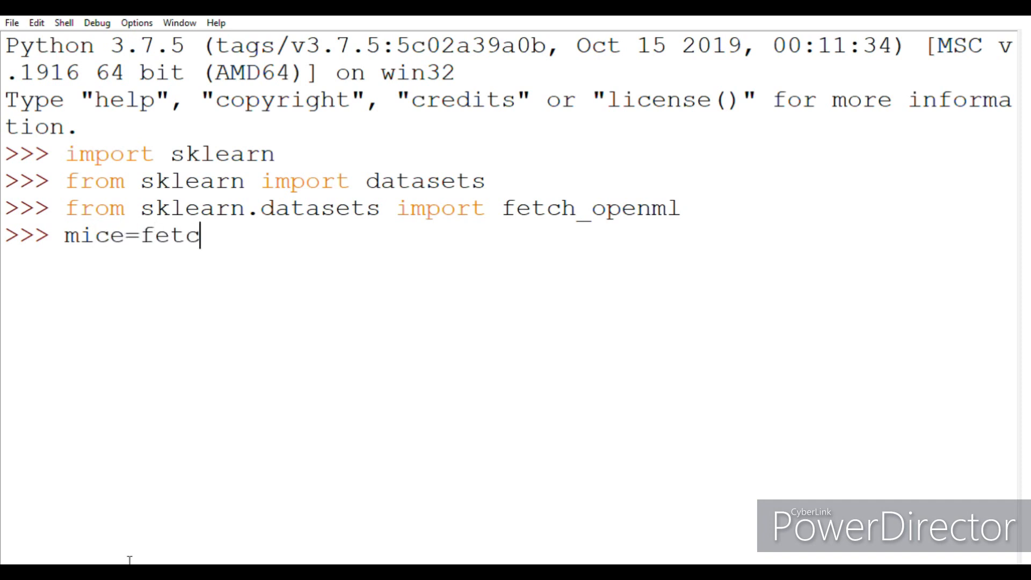
text(h_op)
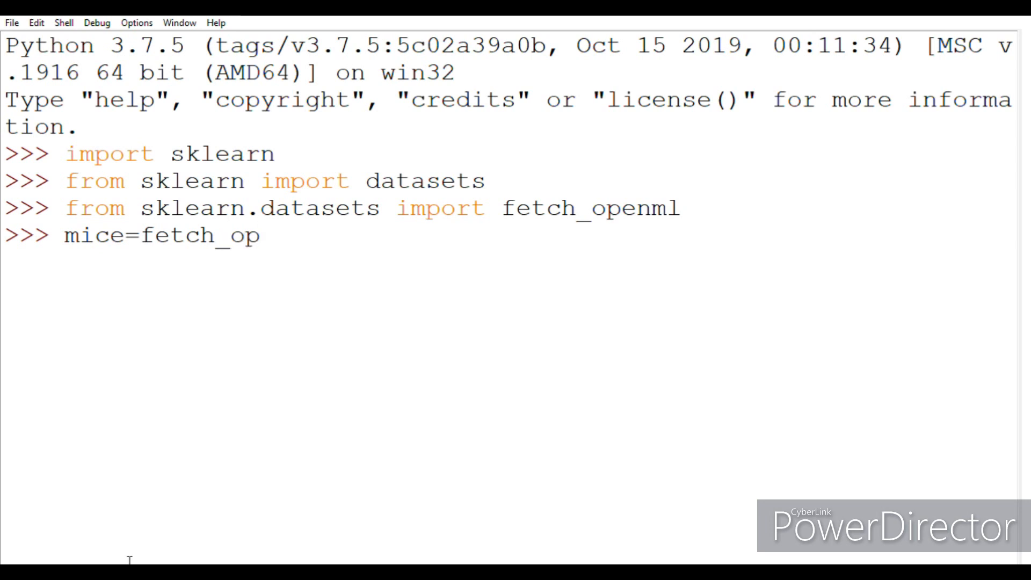
text(en)
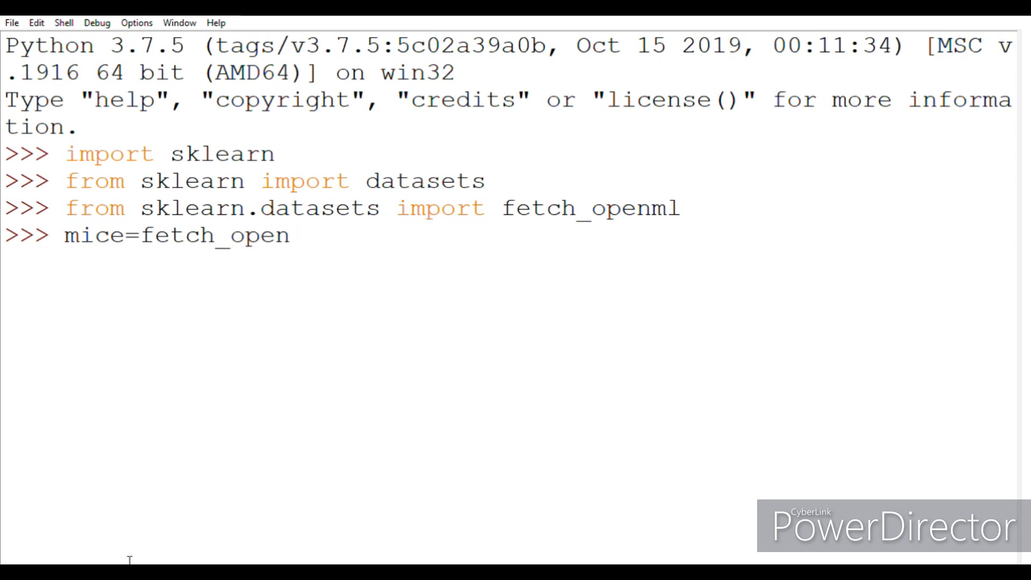
text(ml()
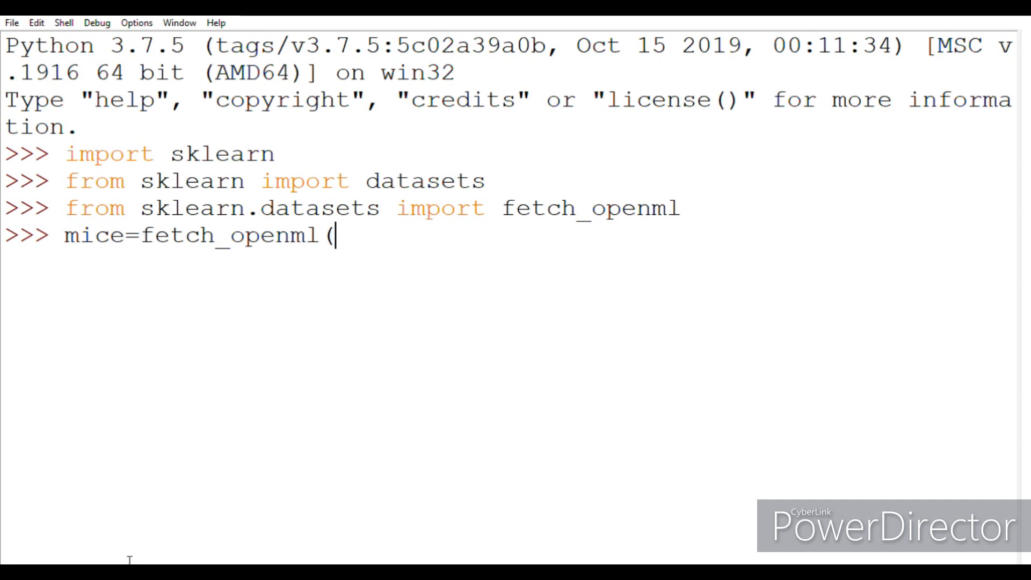
text(name)
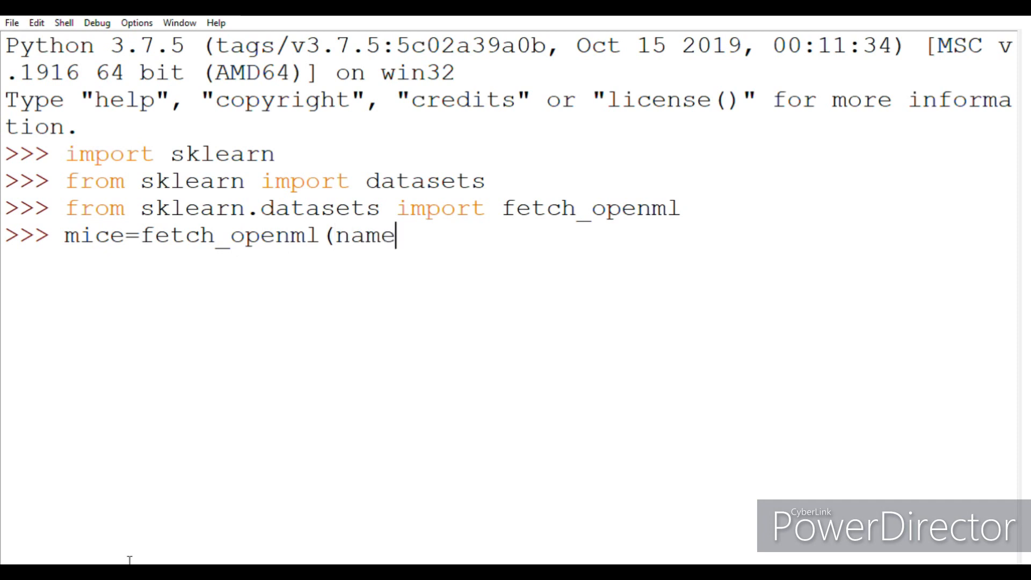
text(="')
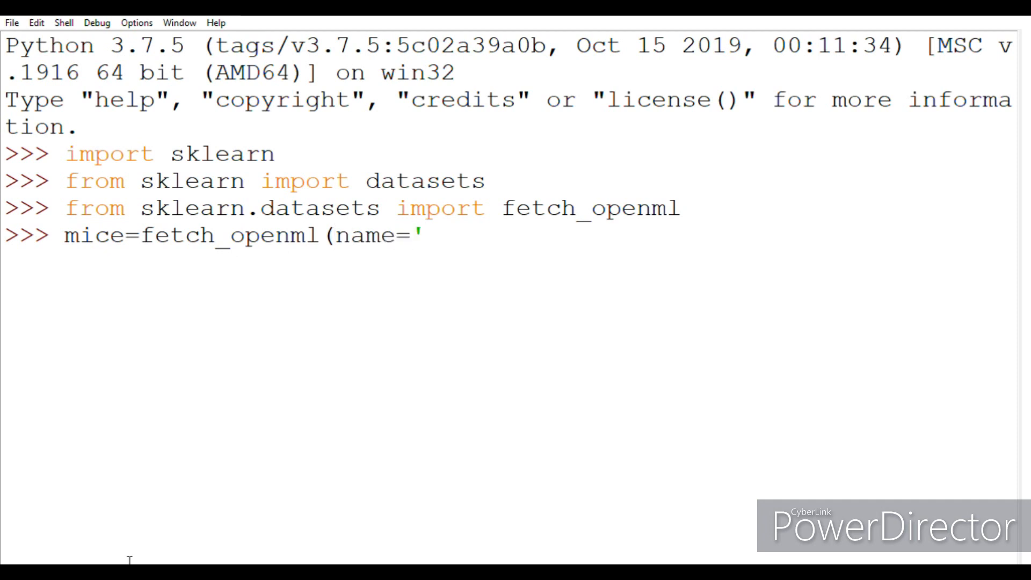
text(mice)
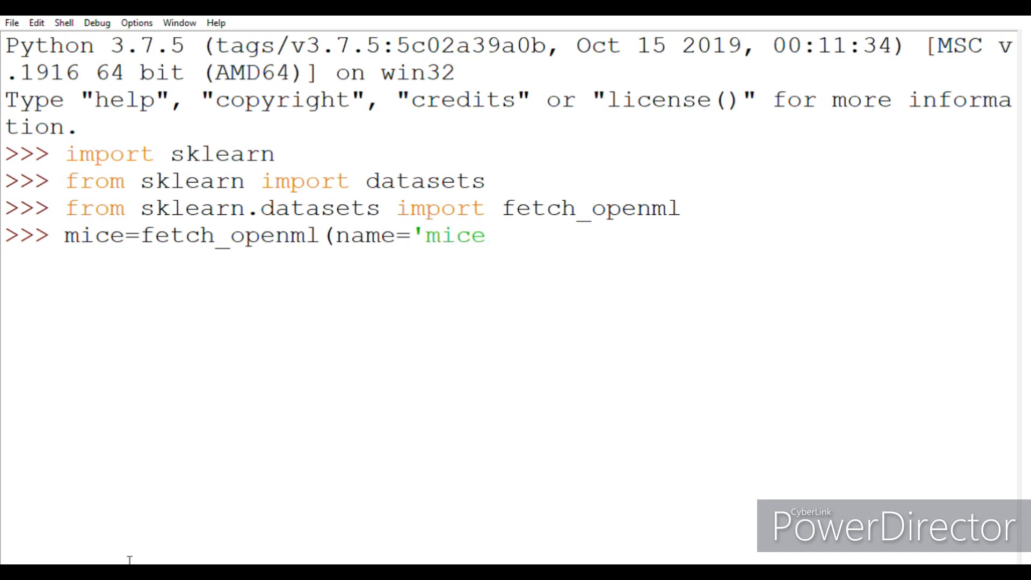
text(protein)
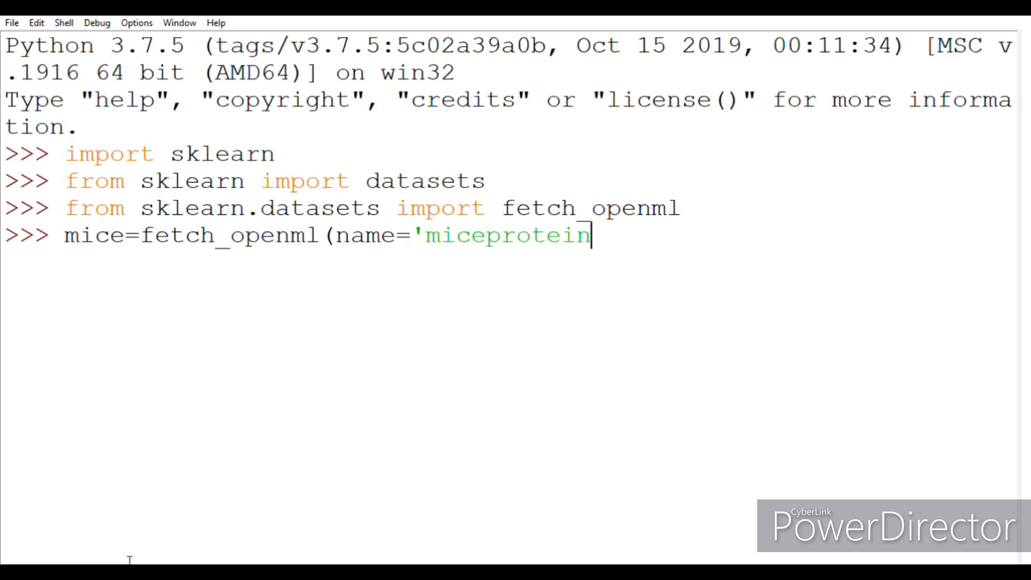
text(')
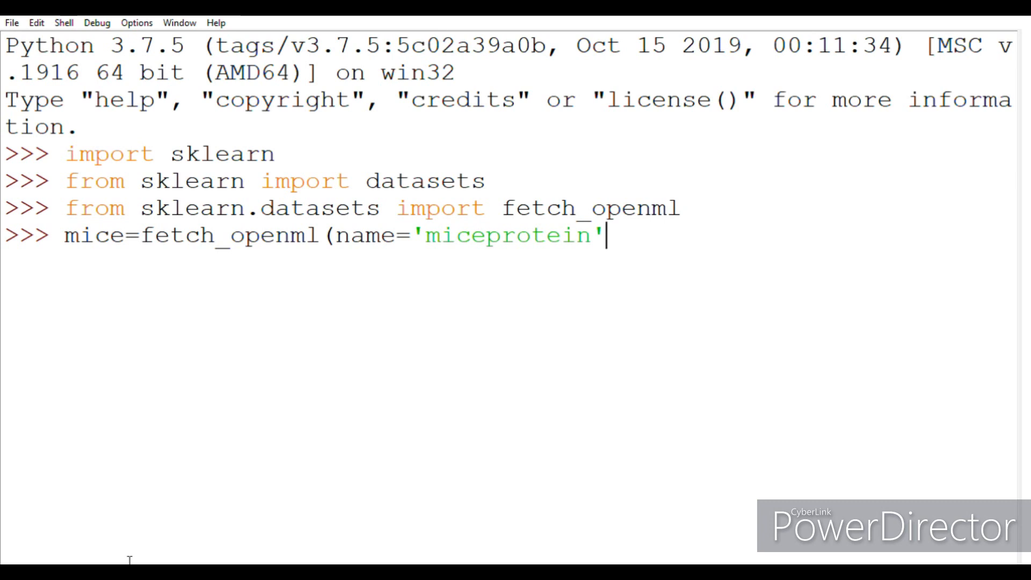
text(,vers)
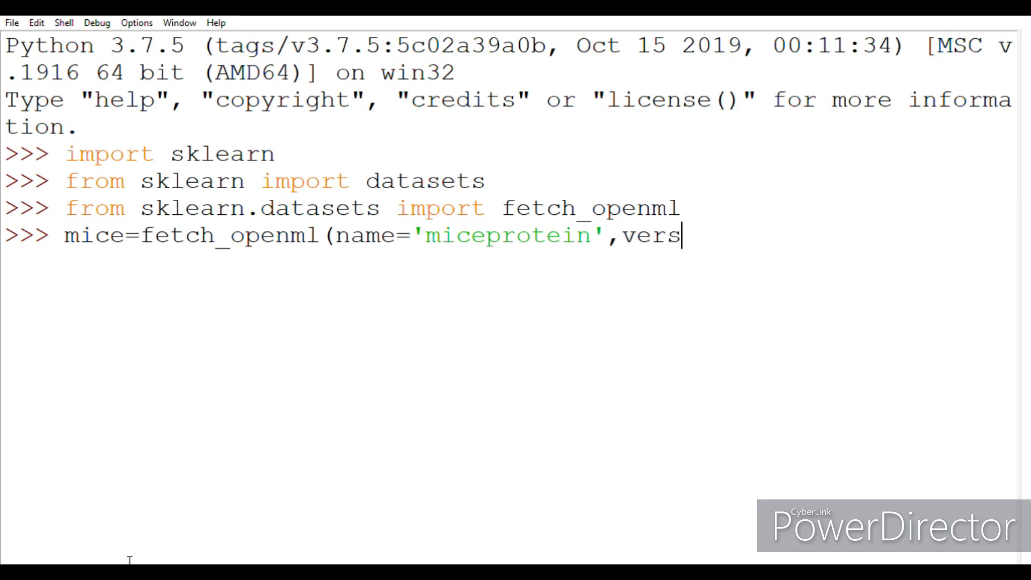
text(ion)
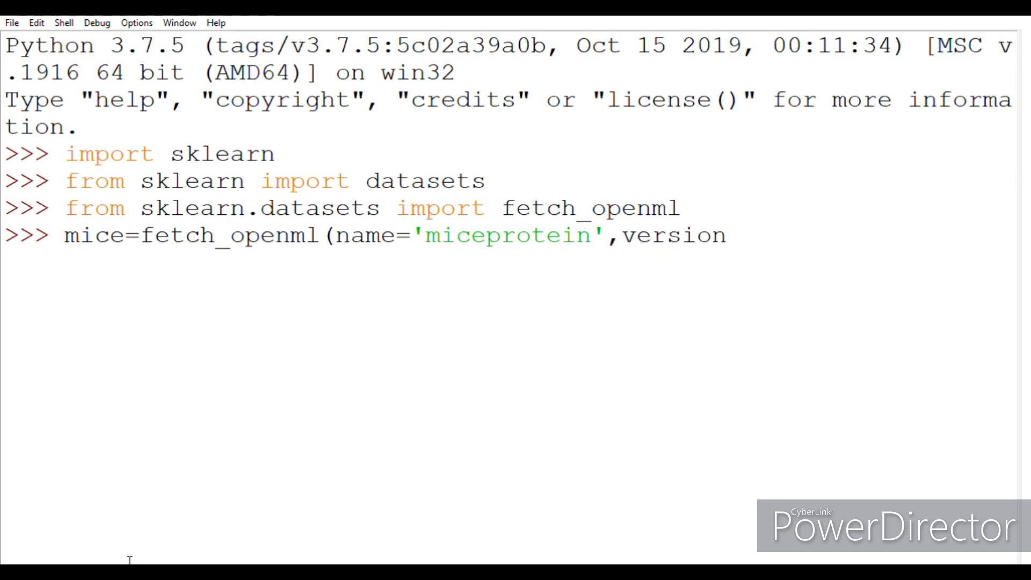
text(=4)
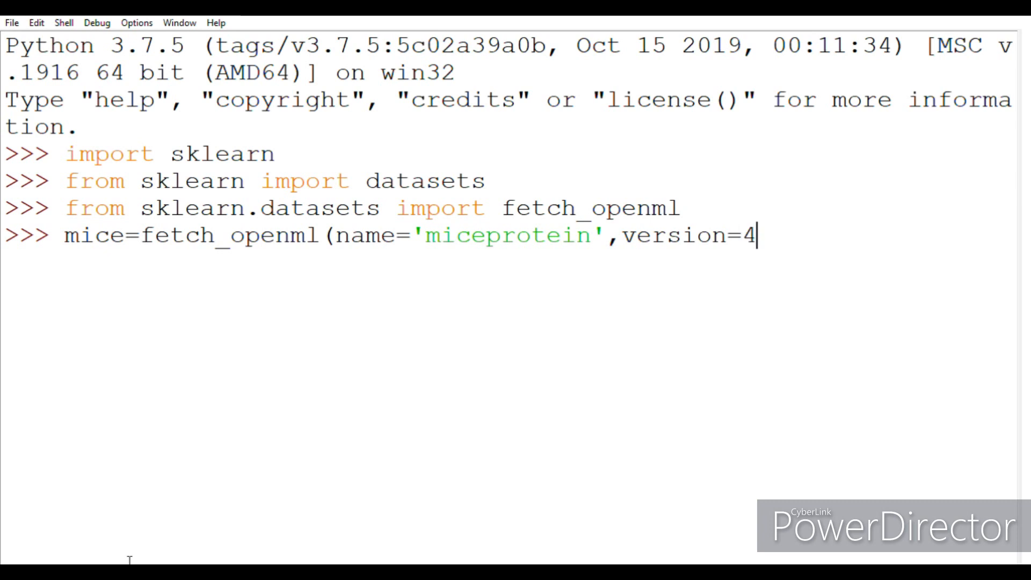
key(Return)
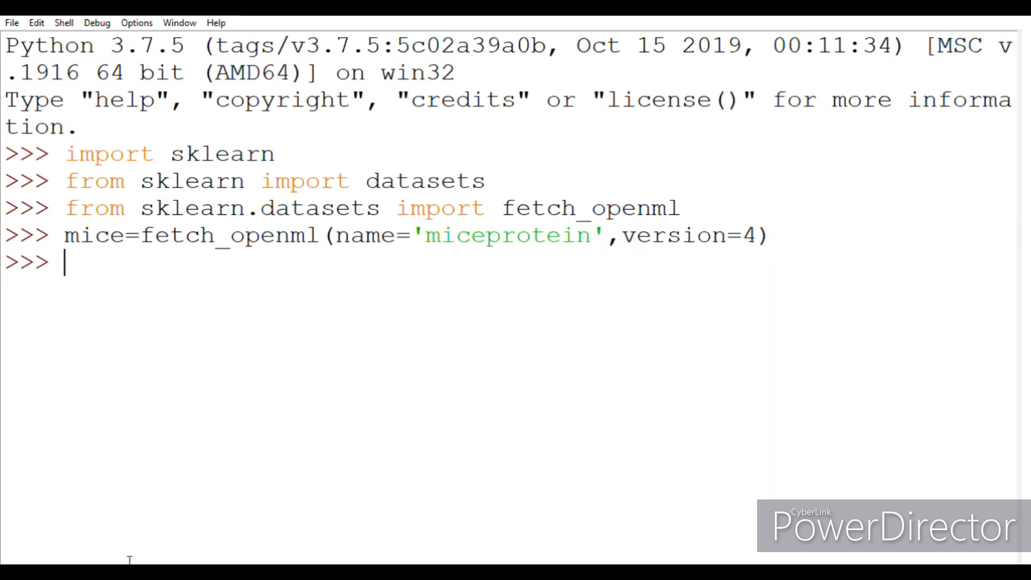
Step: Print mice.details to show the OpenML metadata, including id 40966
text(mice)
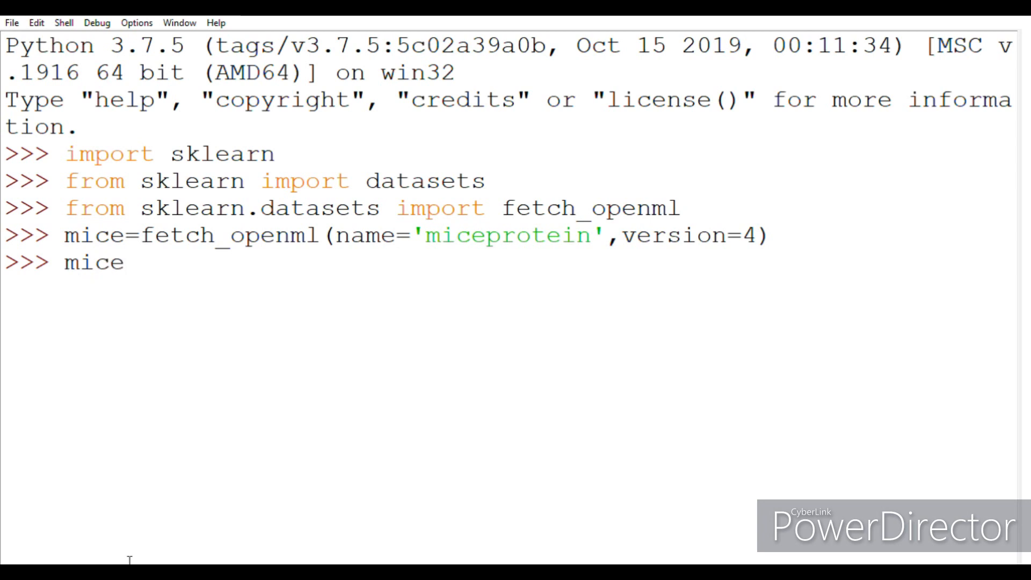
text(.deta)
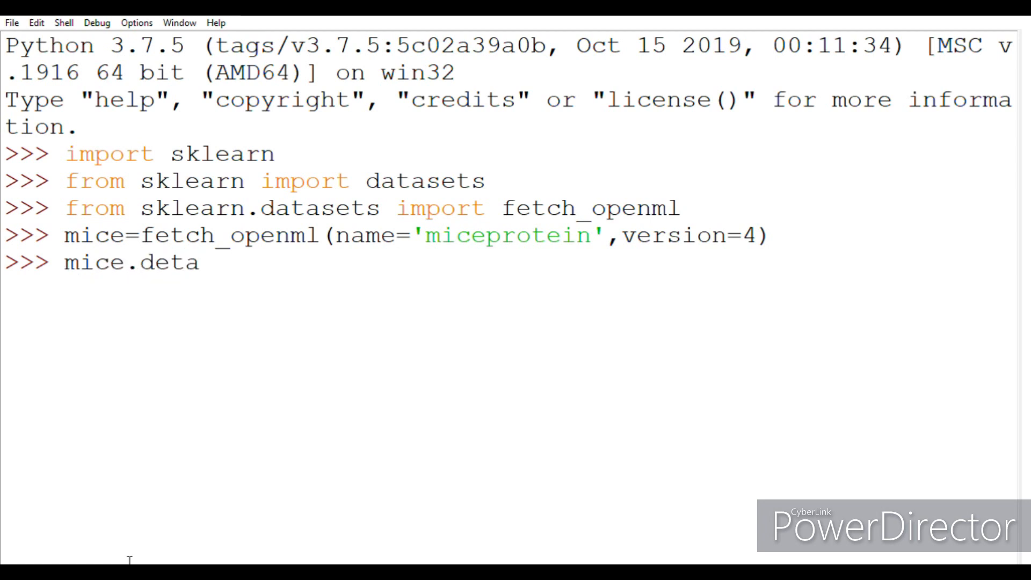
text(ils)
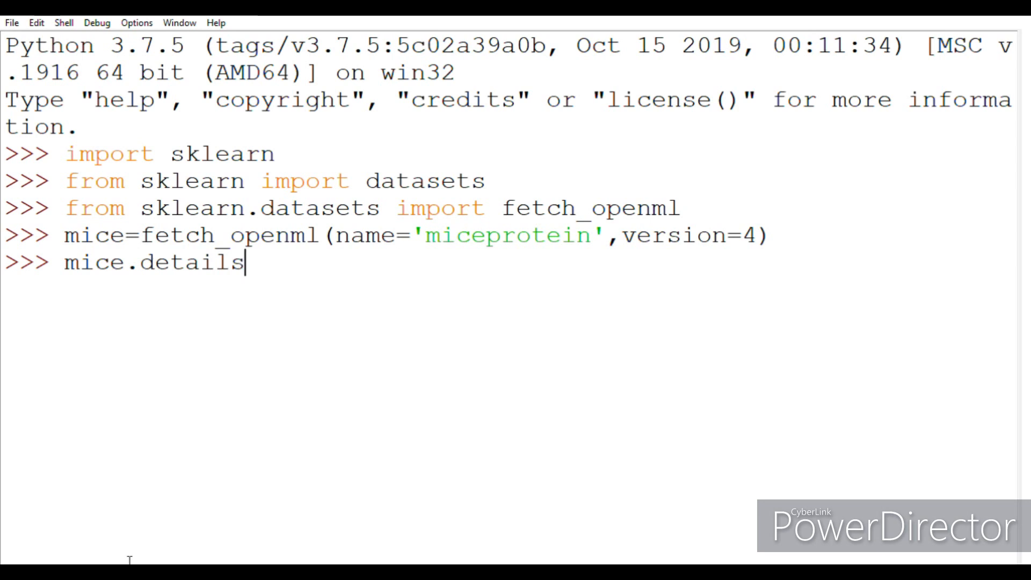
key(Return)
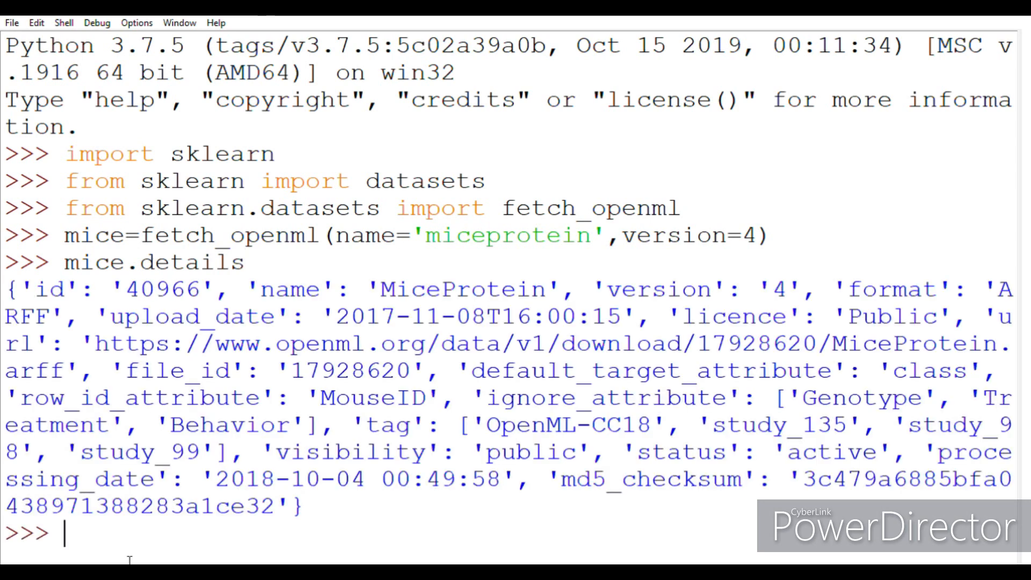